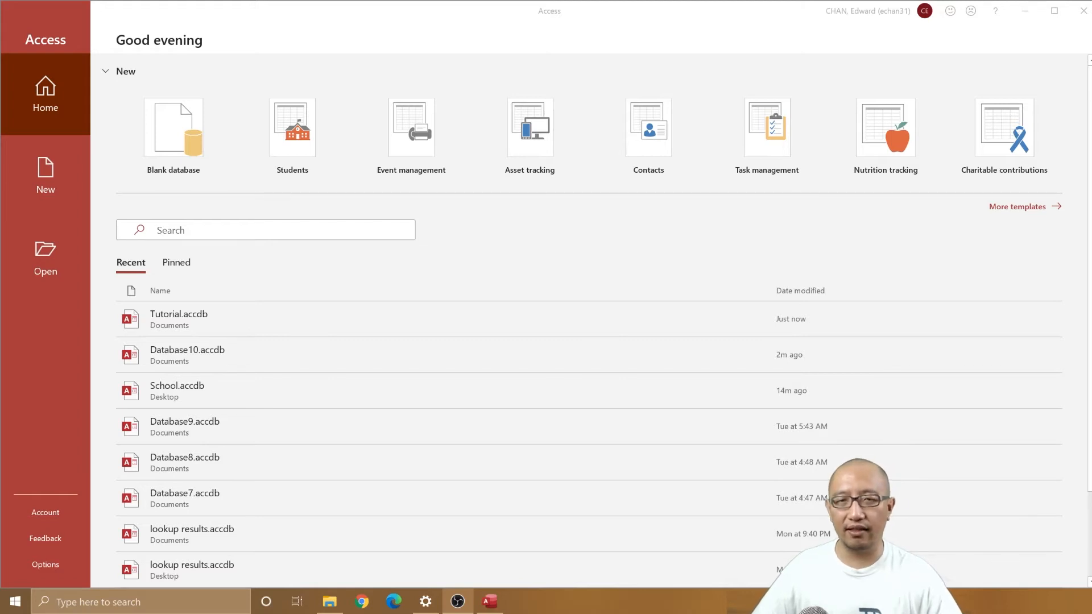
{"action": "mouse_move", "coordinate": [758, 163]}
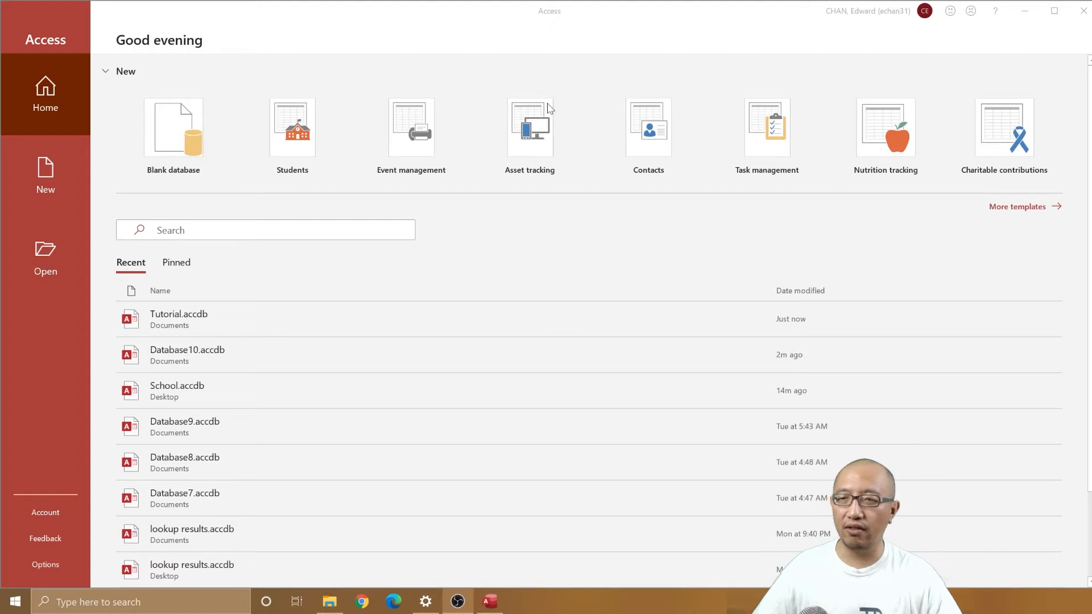
{"action": "mouse_move", "coordinate": [1044, 209]}
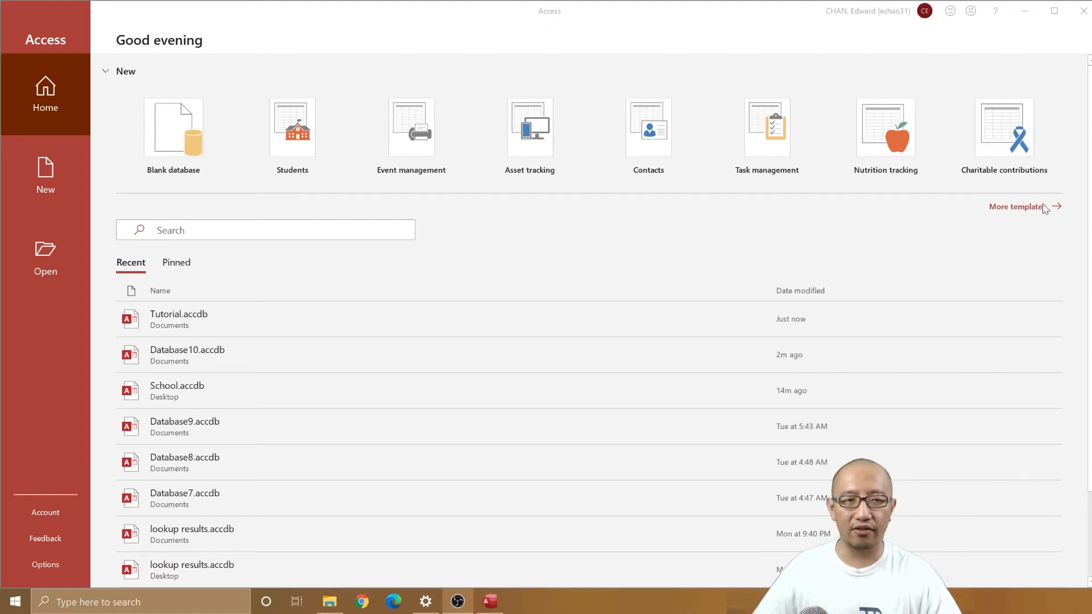
{"action": "mouse_move", "coordinate": [1038, 212]}
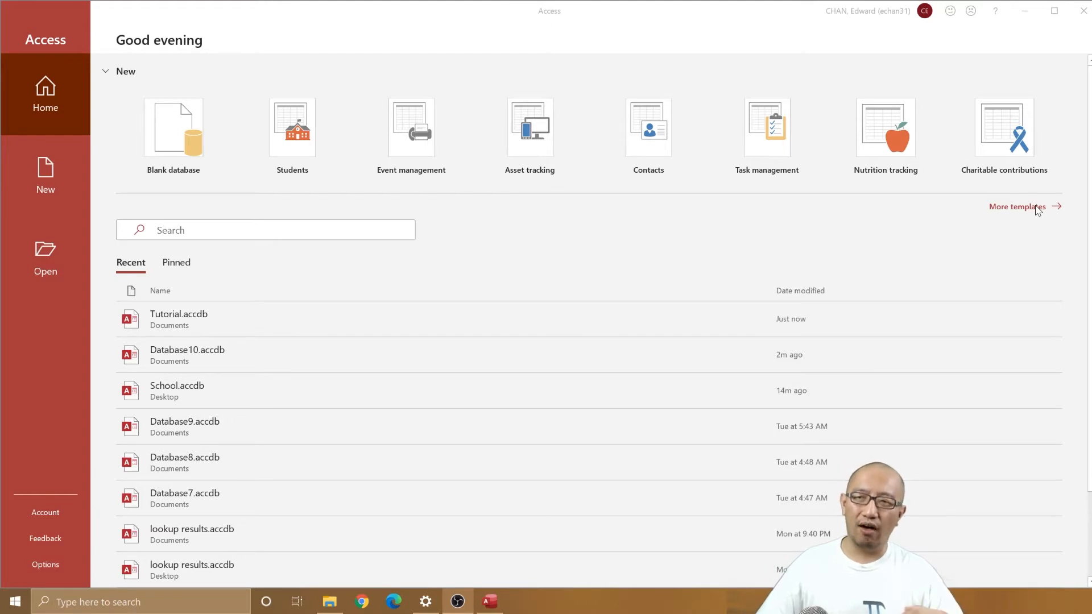
{"action": "mouse_move", "coordinate": [526, 72]}
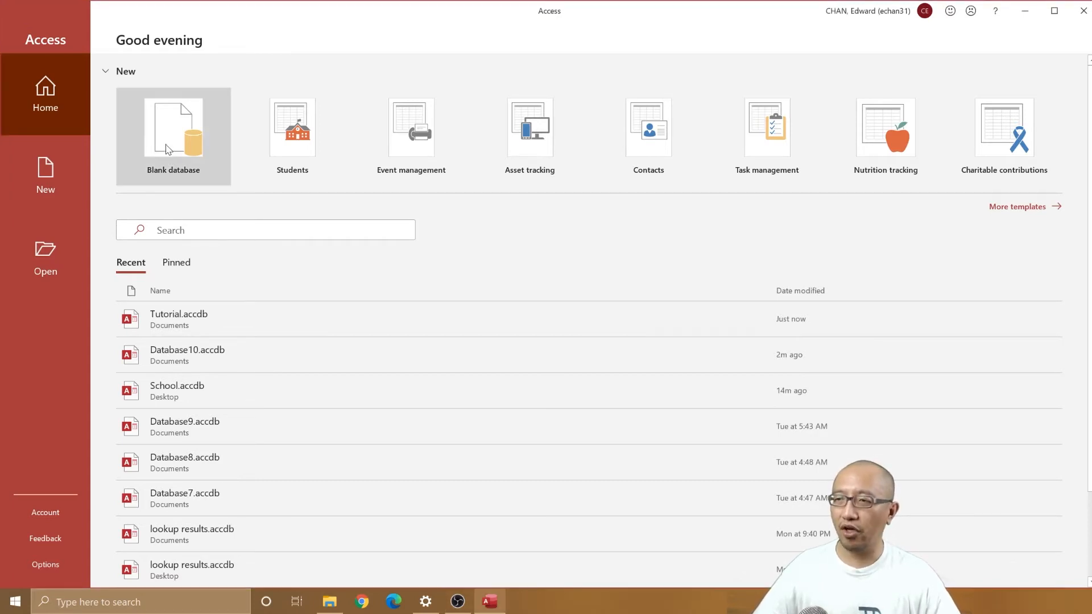
- Create a new blank database named School in the Documents folder
{"action": "left_click", "coordinate": [173, 132]}
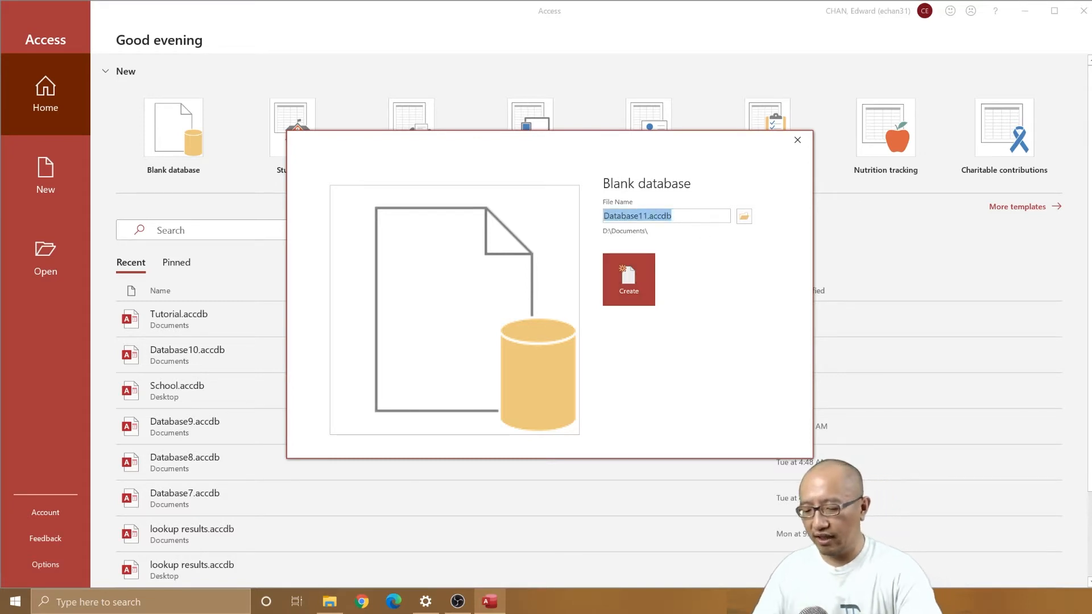
{"action": "type", "text": "School"}
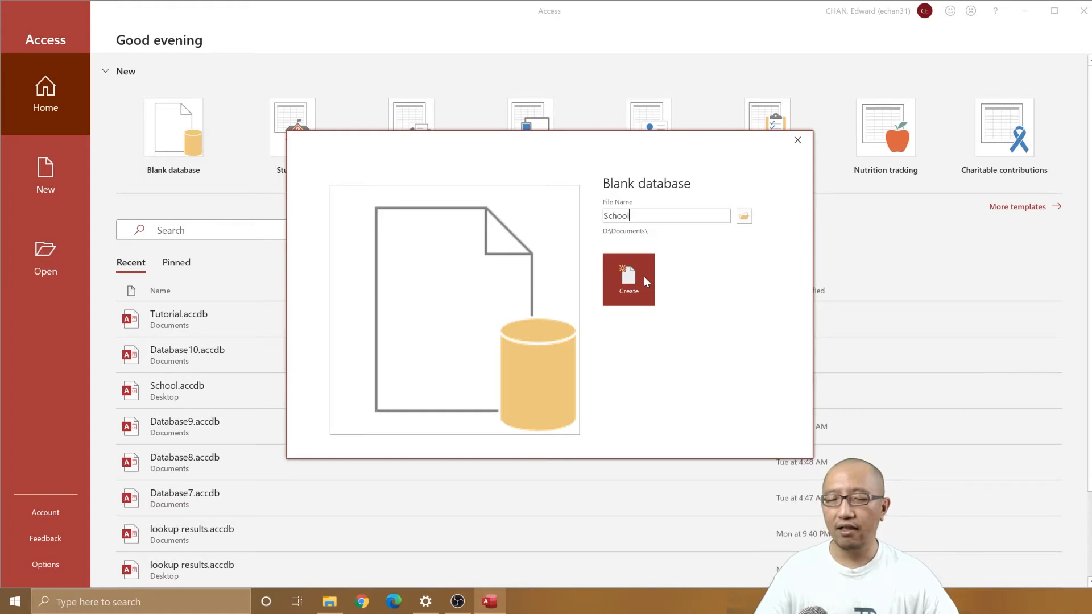
{"action": "left_click", "coordinate": [628, 279]}
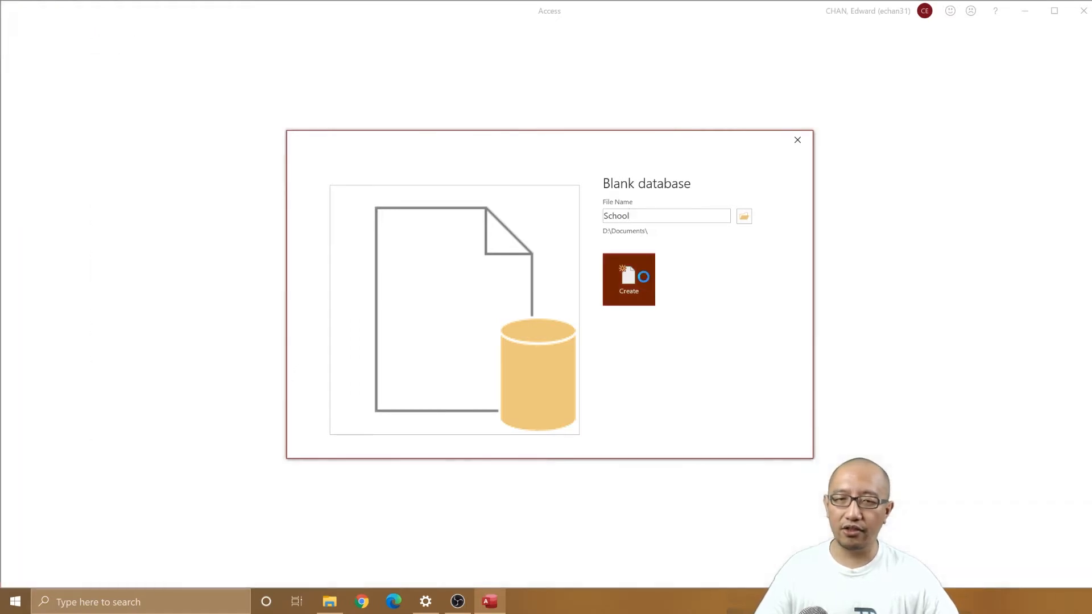
- Confirm creation so the School database opens with its default Table1
{"action": "left_click", "coordinate": [627, 280]}
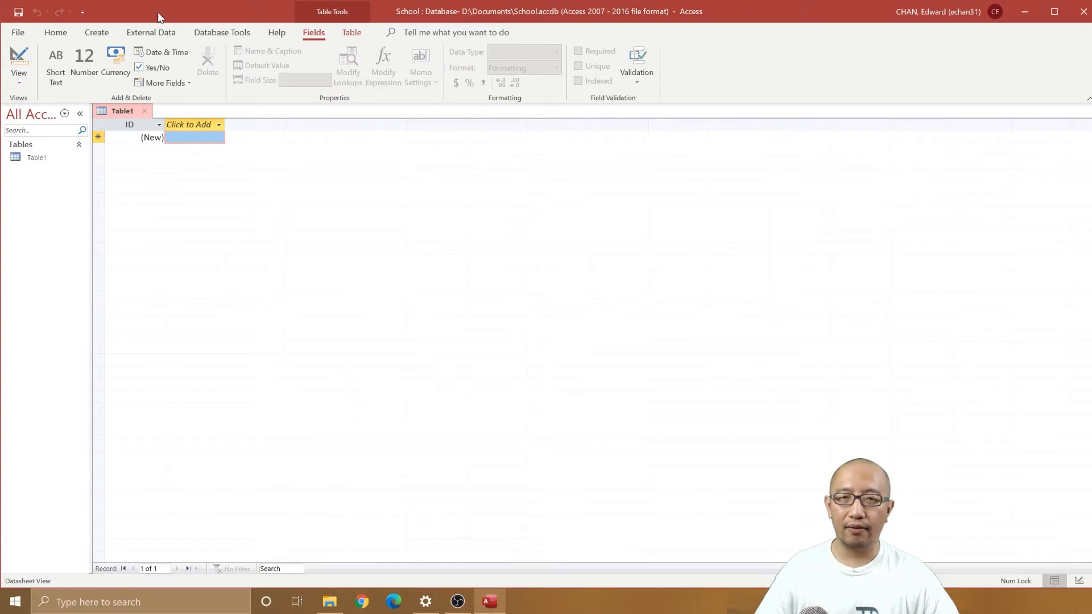
{"action": "mouse_move", "coordinate": [322, 423]}
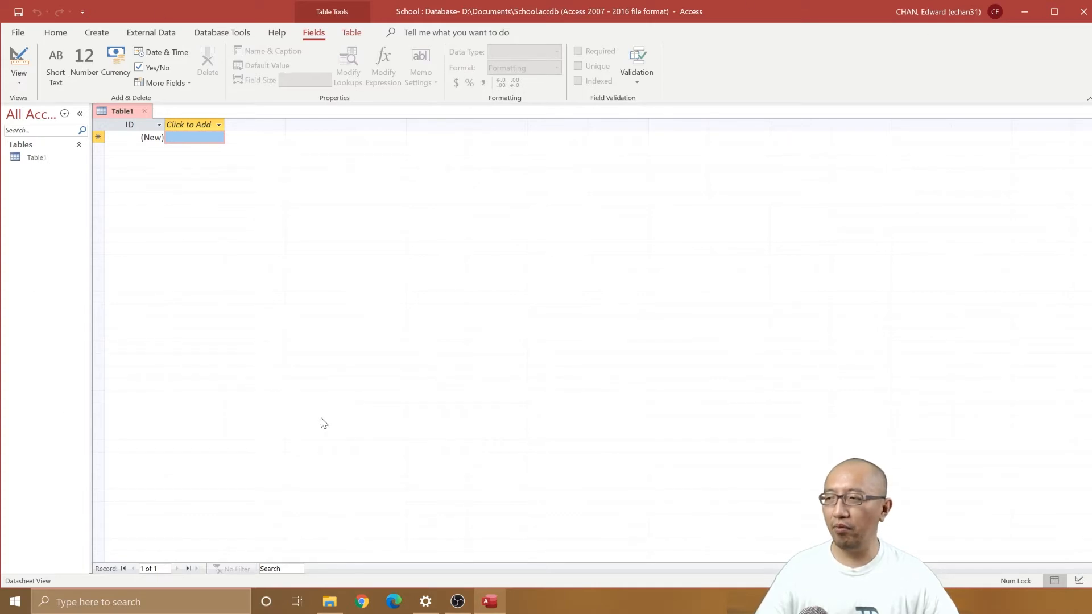
{"action": "mouse_move", "coordinate": [417, 306]}
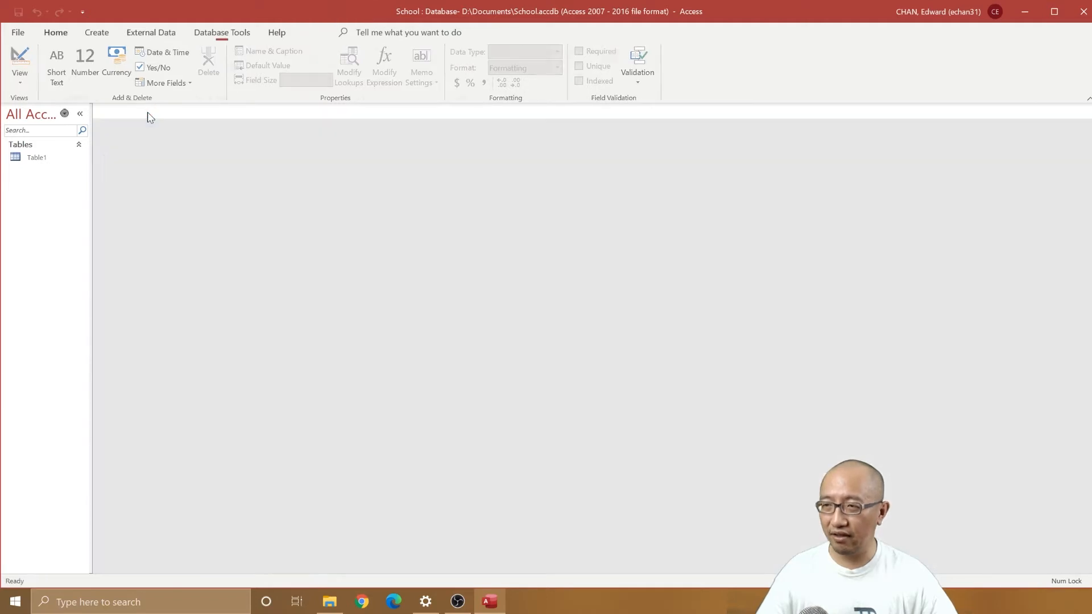
- Discard the unsaved default Table1, leaving the School database with no tables
{"action": "left_click", "coordinate": [54, 32]}
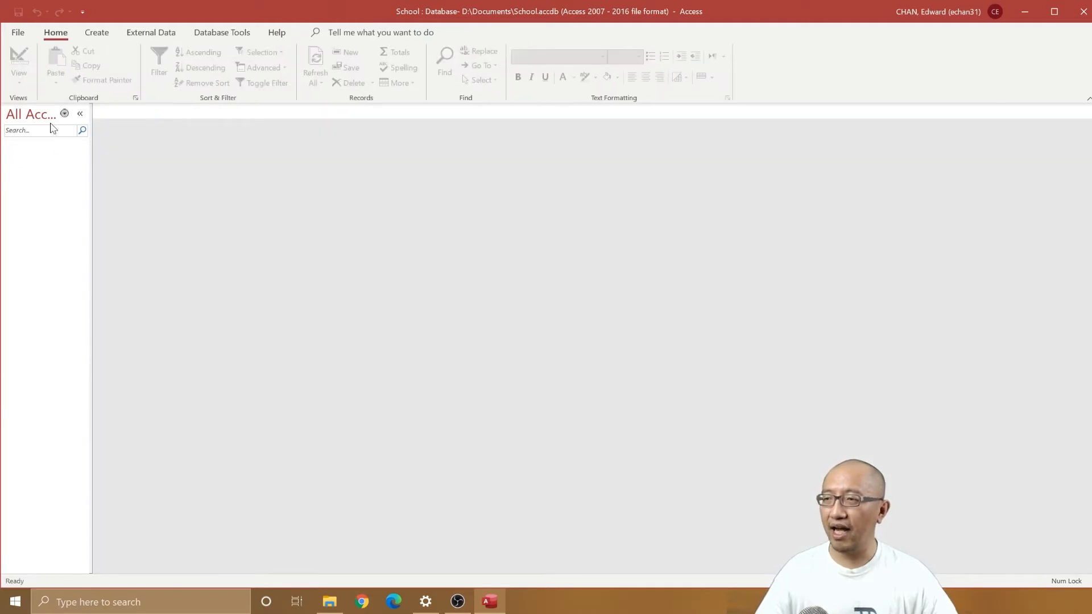
{"action": "mouse_move", "coordinate": [370, 275]}
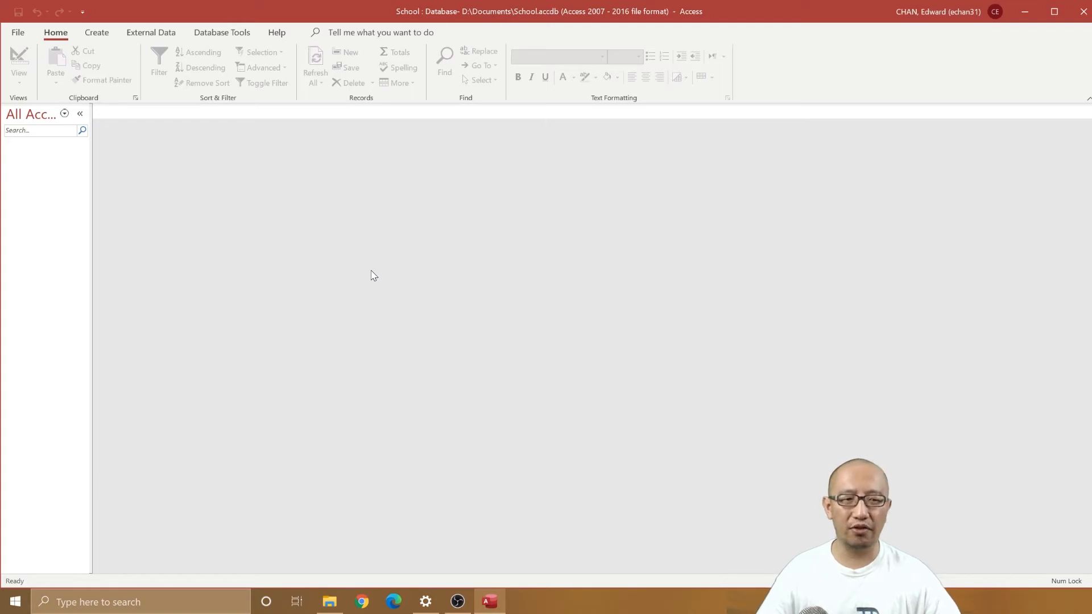
{"action": "mouse_move", "coordinate": [292, 216]}
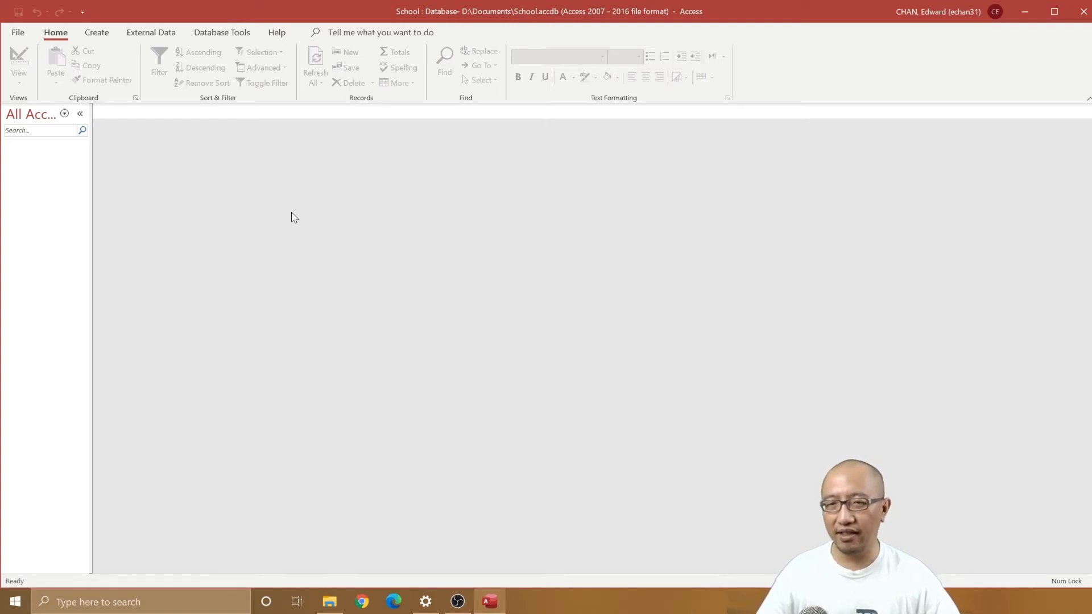
{"action": "mouse_move", "coordinate": [253, 173]}
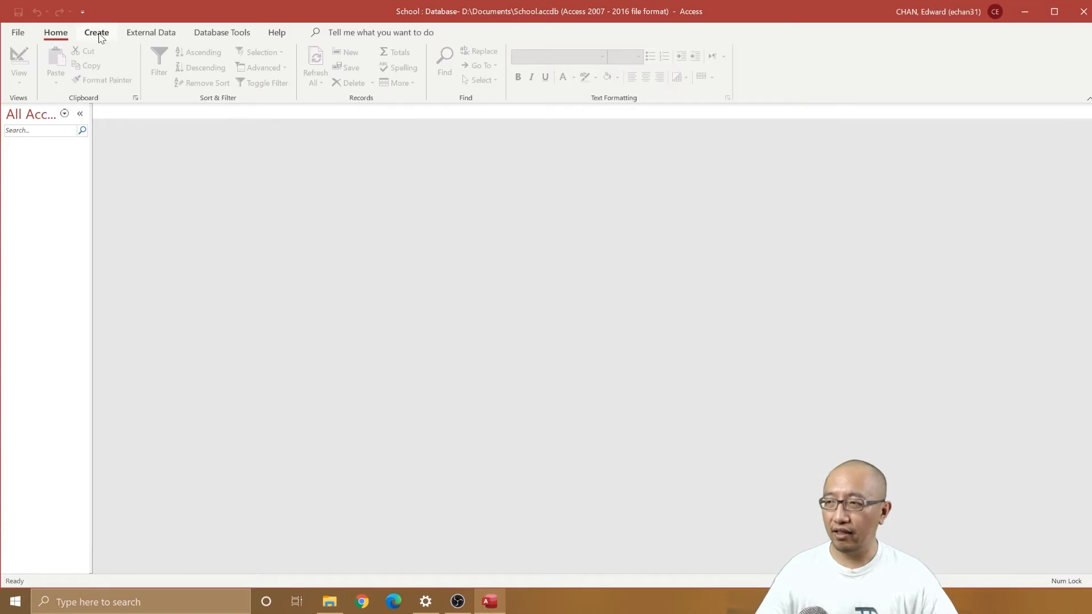
- Show the Create ribbon options for new database objects
{"action": "left_click", "coordinate": [95, 31]}
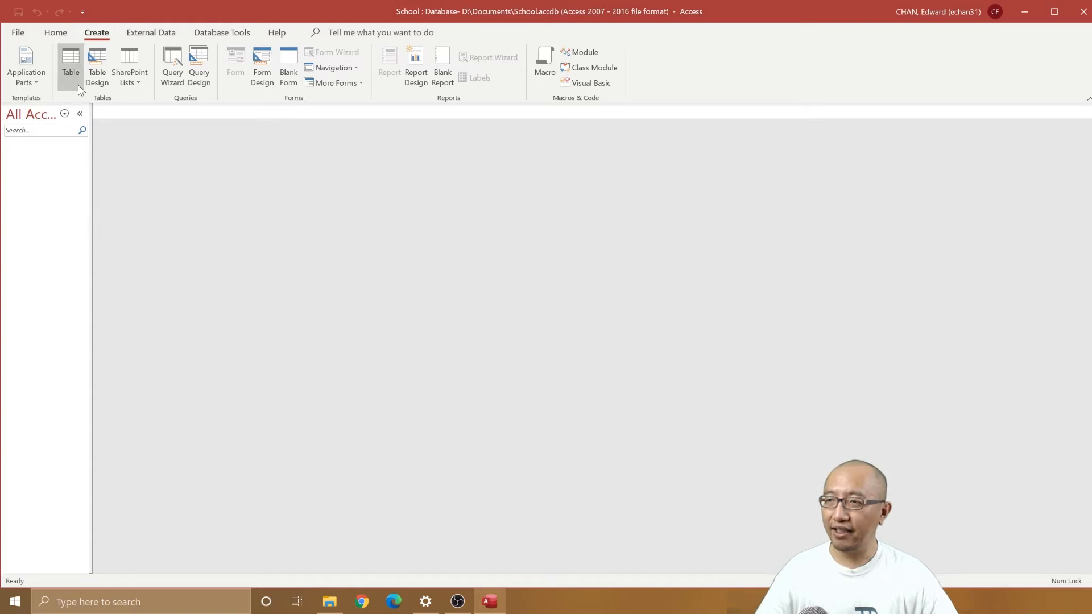
{"action": "mouse_move", "coordinate": [633, 87]}
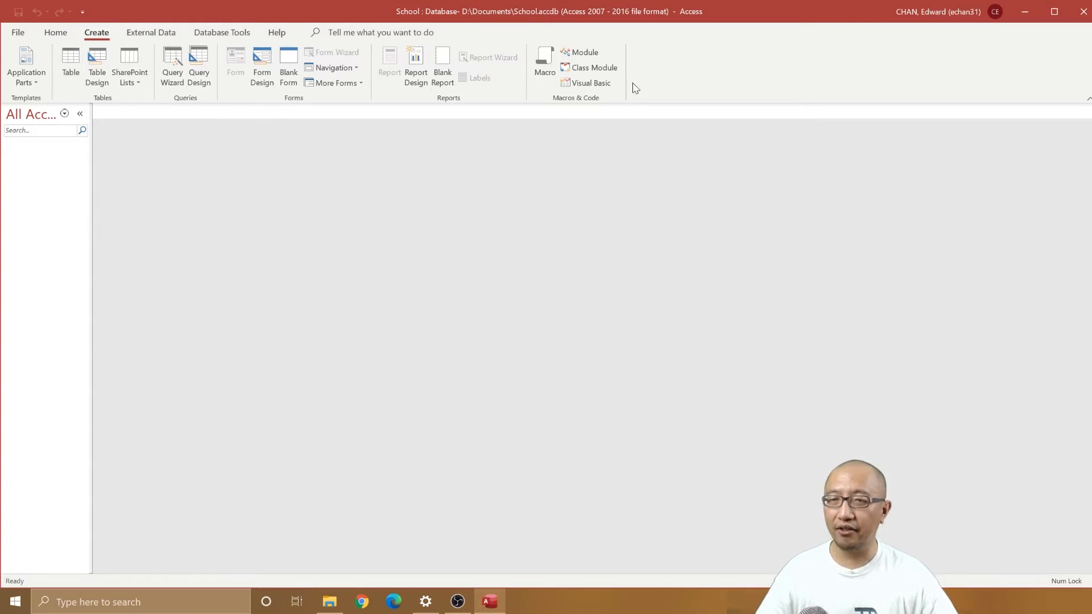
{"action": "mouse_move", "coordinate": [115, 112]}
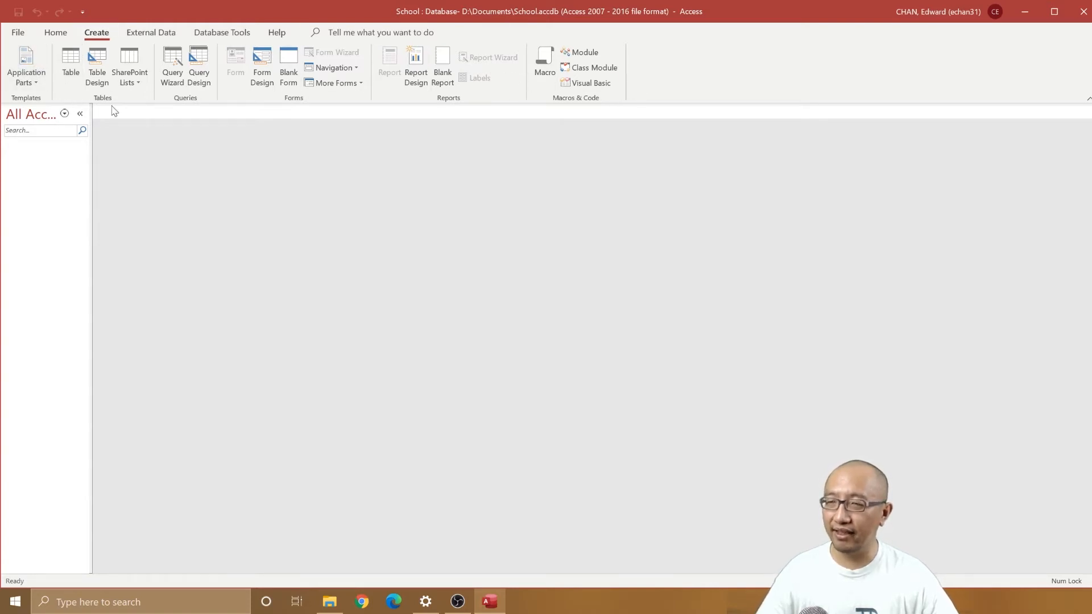
{"action": "mouse_move", "coordinate": [198, 110]}
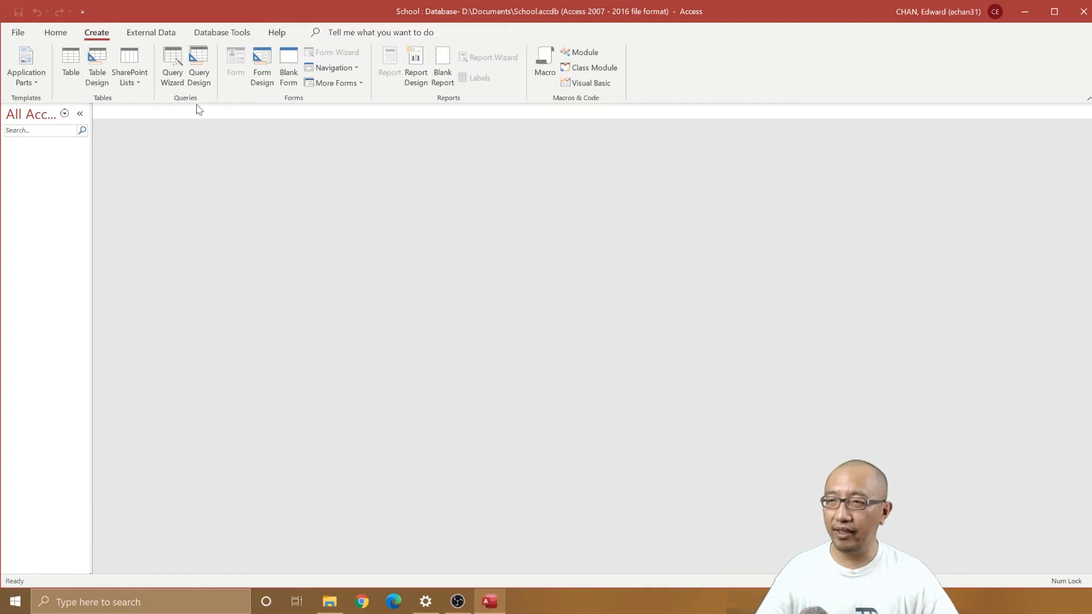
{"action": "mouse_move", "coordinate": [117, 103]}
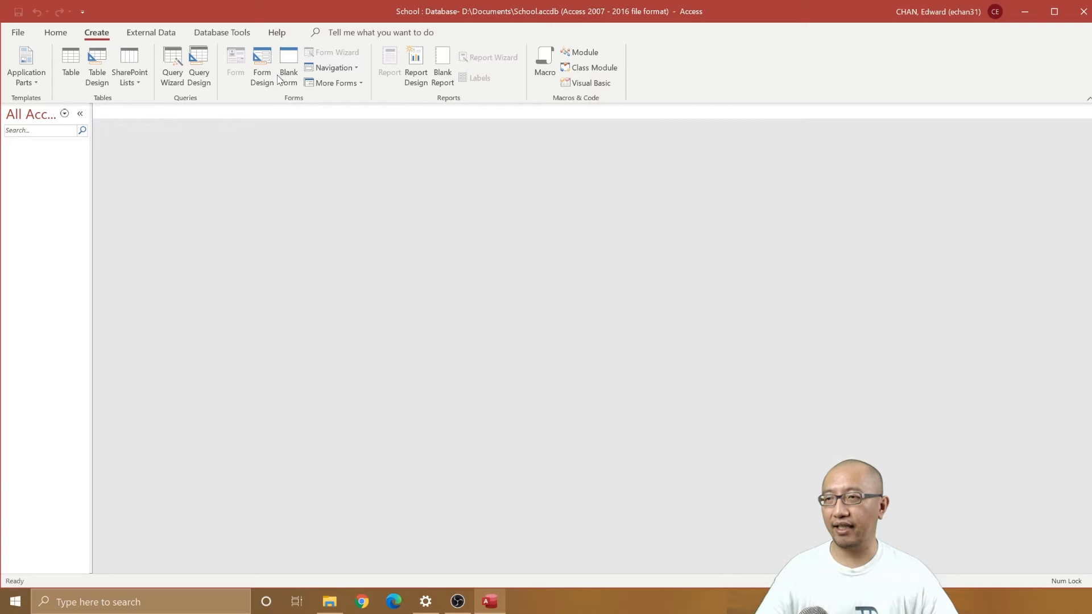
{"action": "mouse_move", "coordinate": [296, 97]}
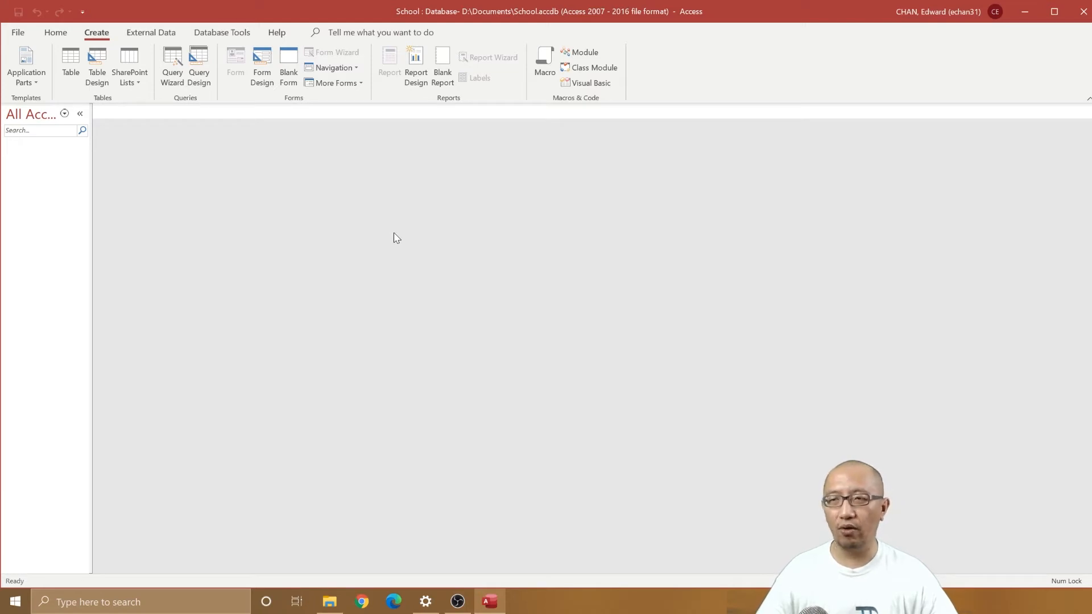
{"action": "mouse_move", "coordinate": [112, 110]}
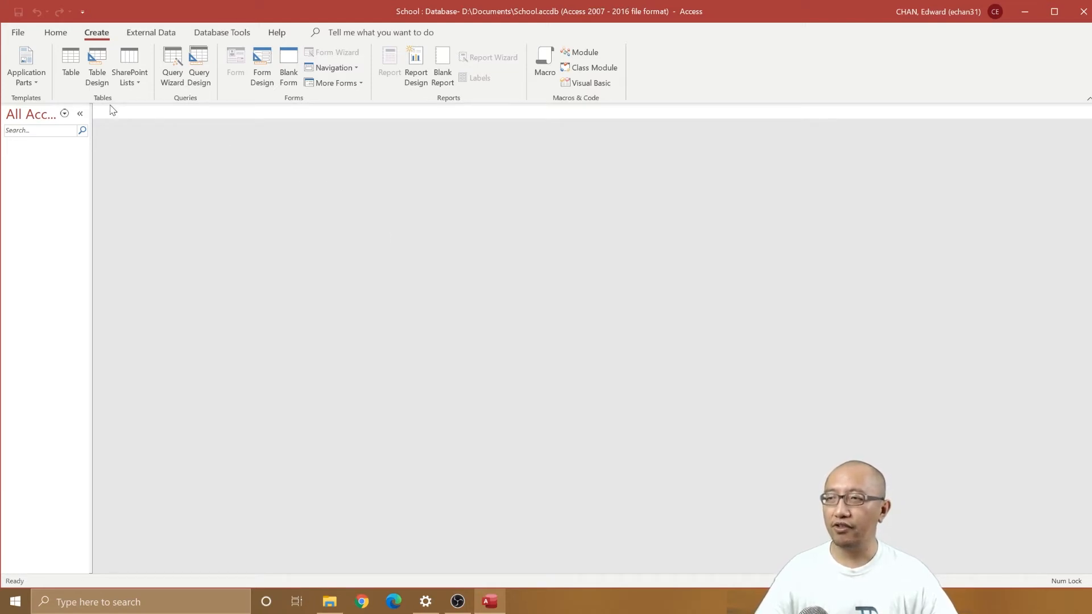
{"action": "mouse_move", "coordinate": [70, 66]}
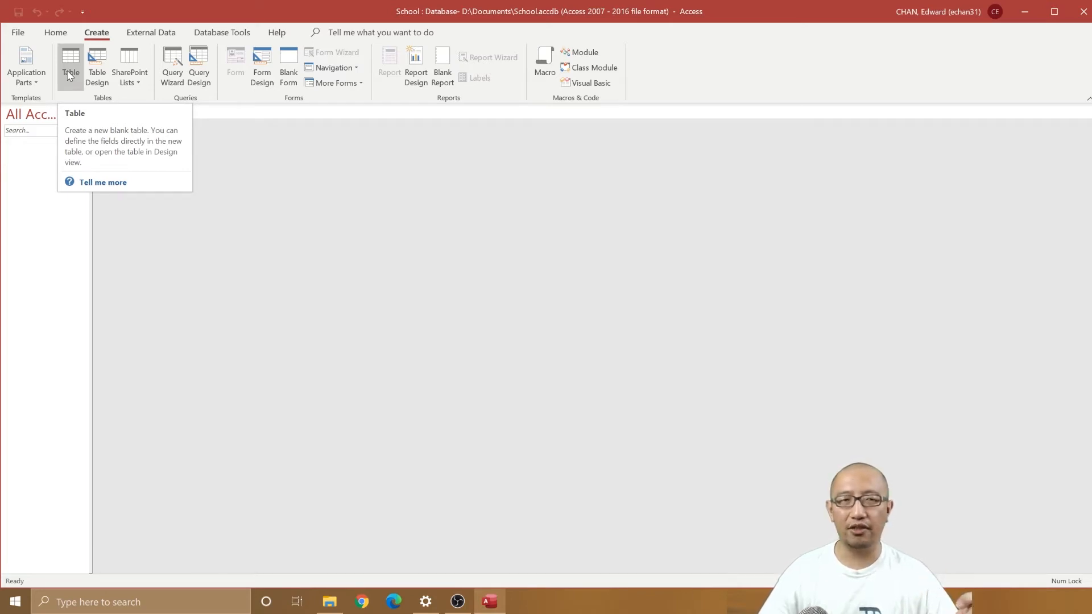
- Insert a new blank Table1 in Datasheet View with only an ID field
{"action": "left_click", "coordinate": [69, 66]}
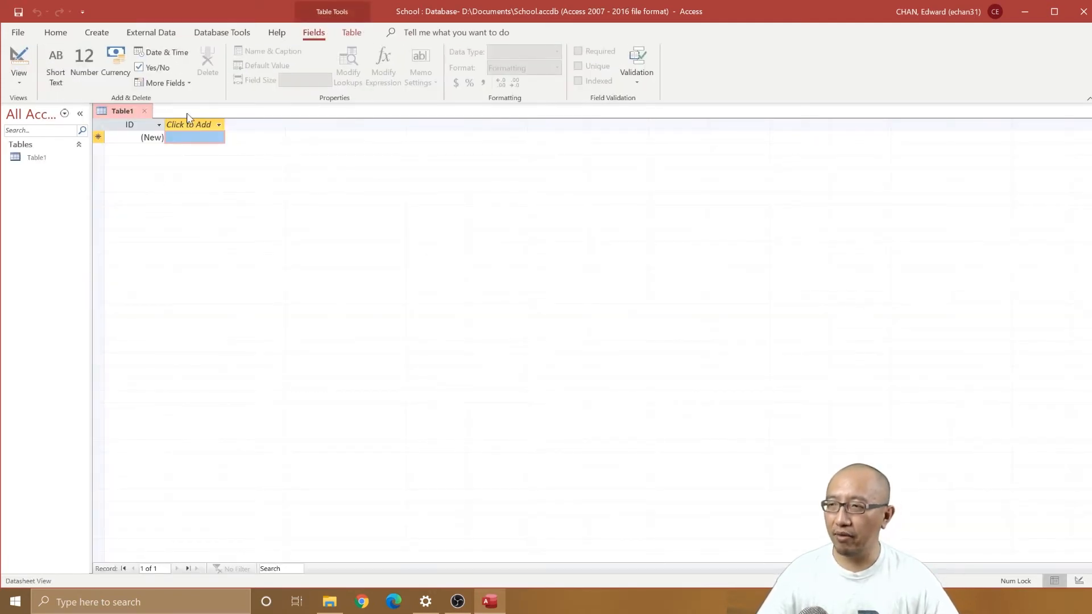
{"action": "mouse_move", "coordinate": [75, 305]}
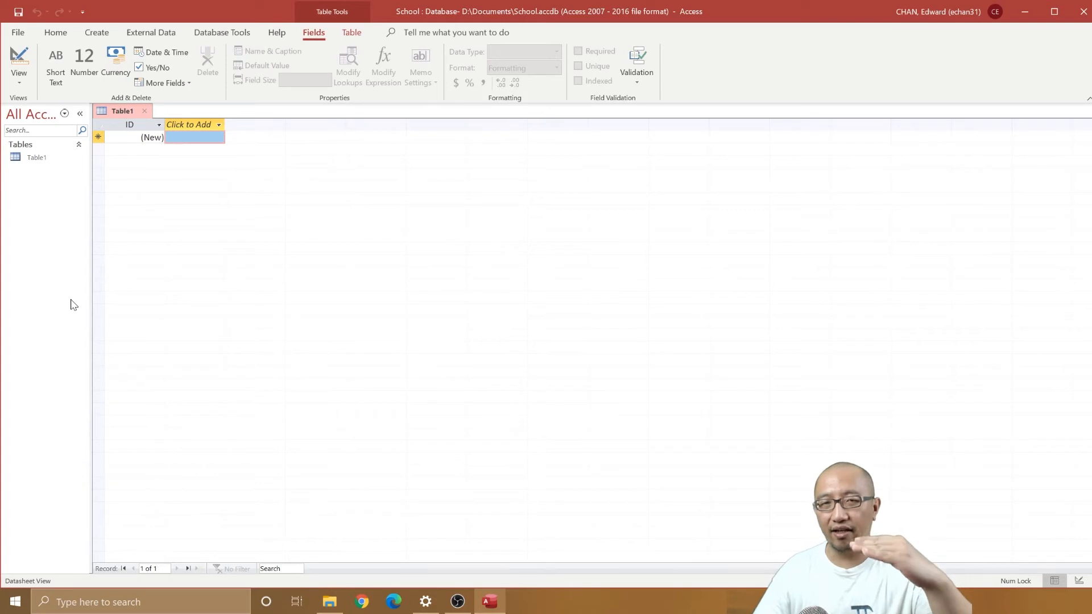
{"action": "mouse_move", "coordinate": [79, 214]}
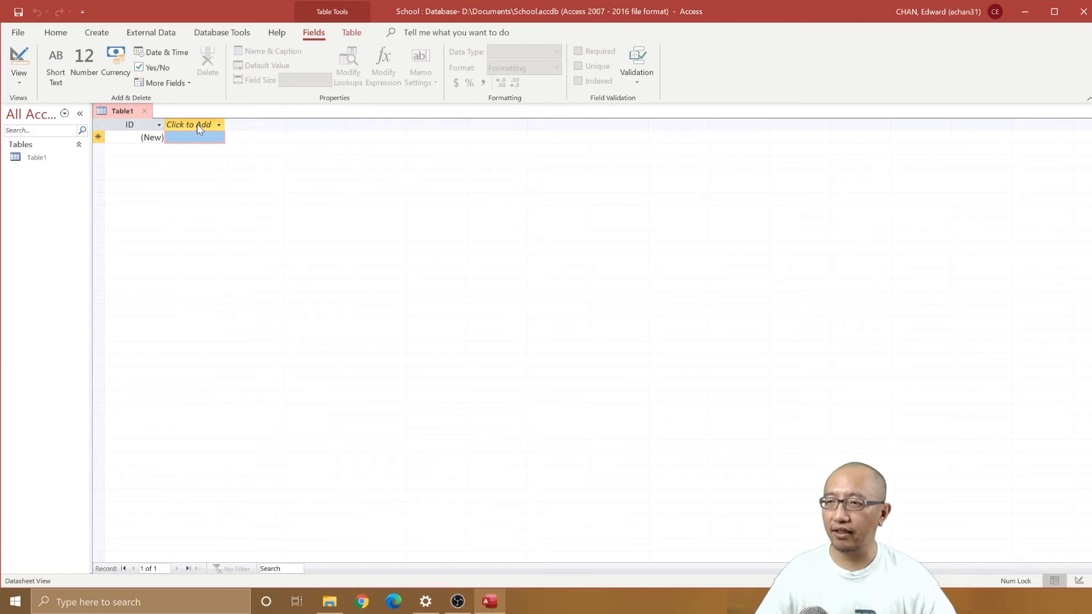
- Add two Short Text fields named Student_name and Gender alongside ID
{"action": "left_click", "coordinate": [193, 125]}
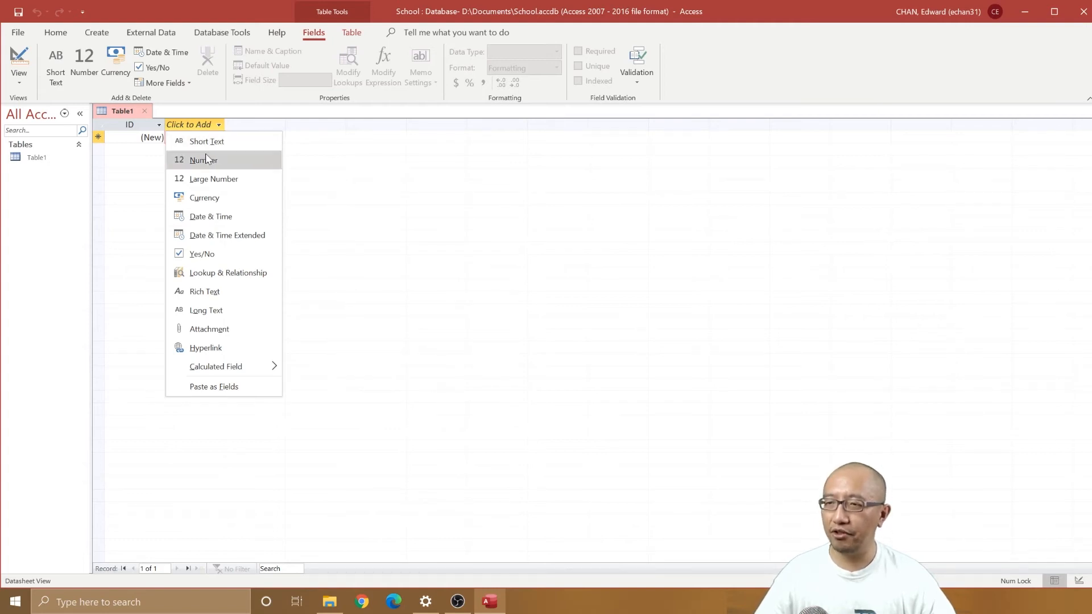
{"action": "mouse_move", "coordinate": [204, 198]}
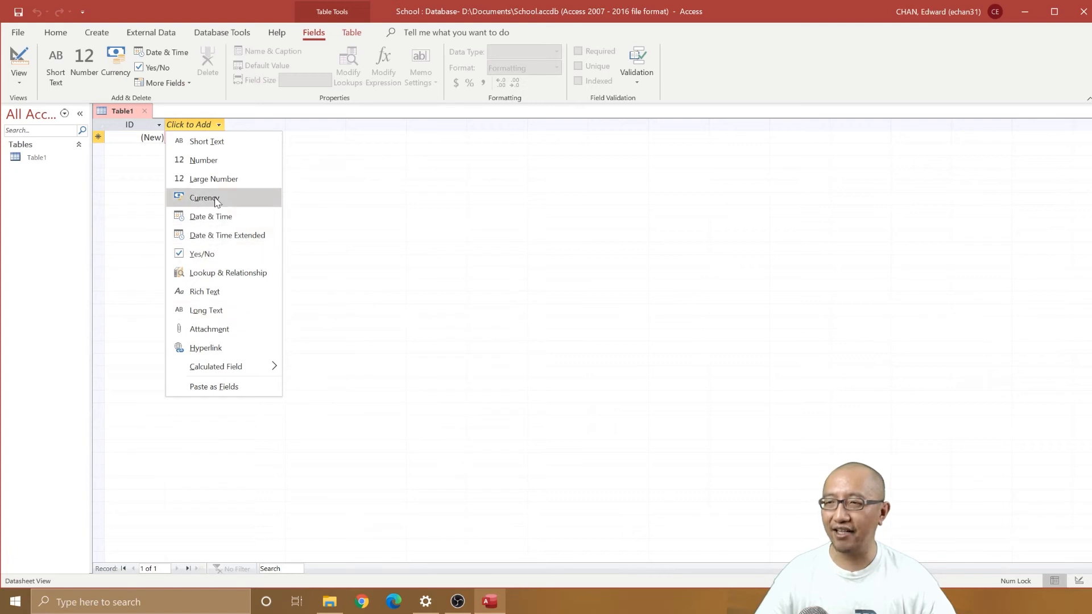
{"action": "mouse_move", "coordinate": [206, 142]}
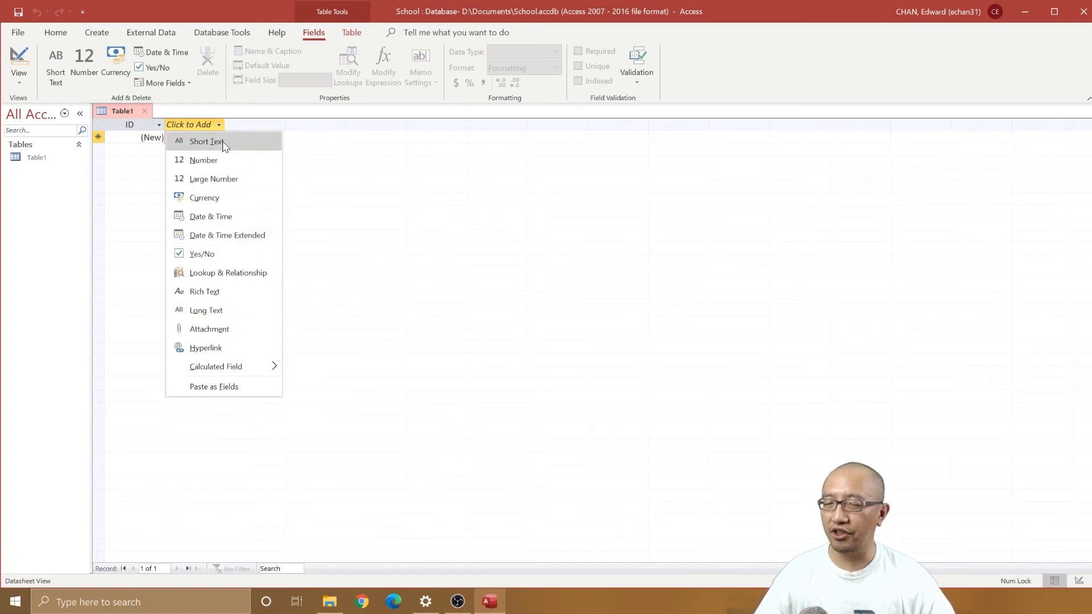
{"action": "mouse_move", "coordinate": [230, 146]}
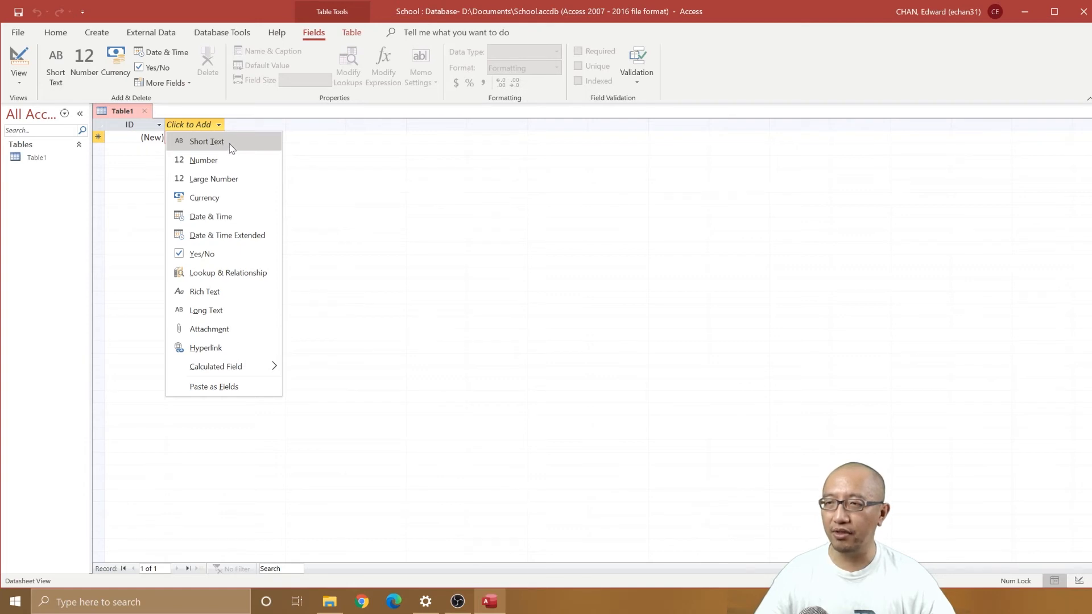
{"action": "left_click", "coordinate": [206, 141]}
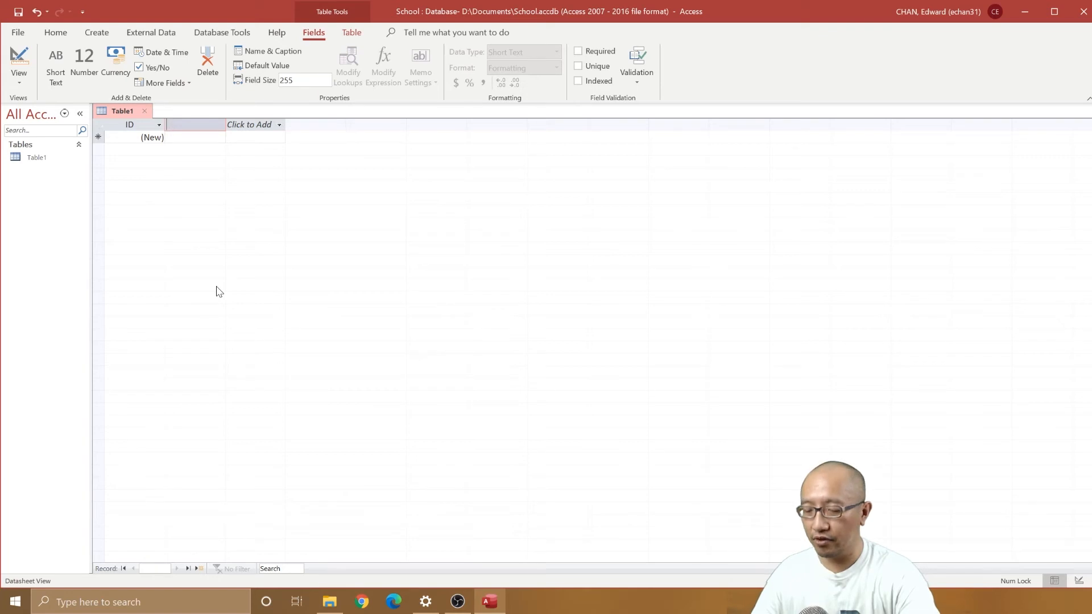
{"action": "type", "text": "Student_name"}
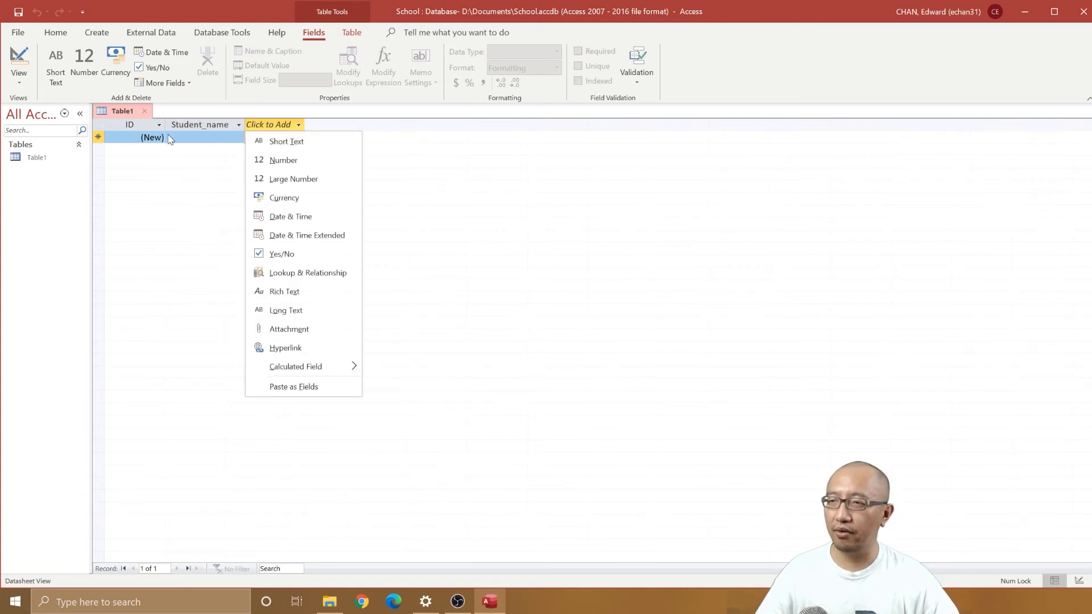
{"action": "mouse_move", "coordinate": [286, 141]}
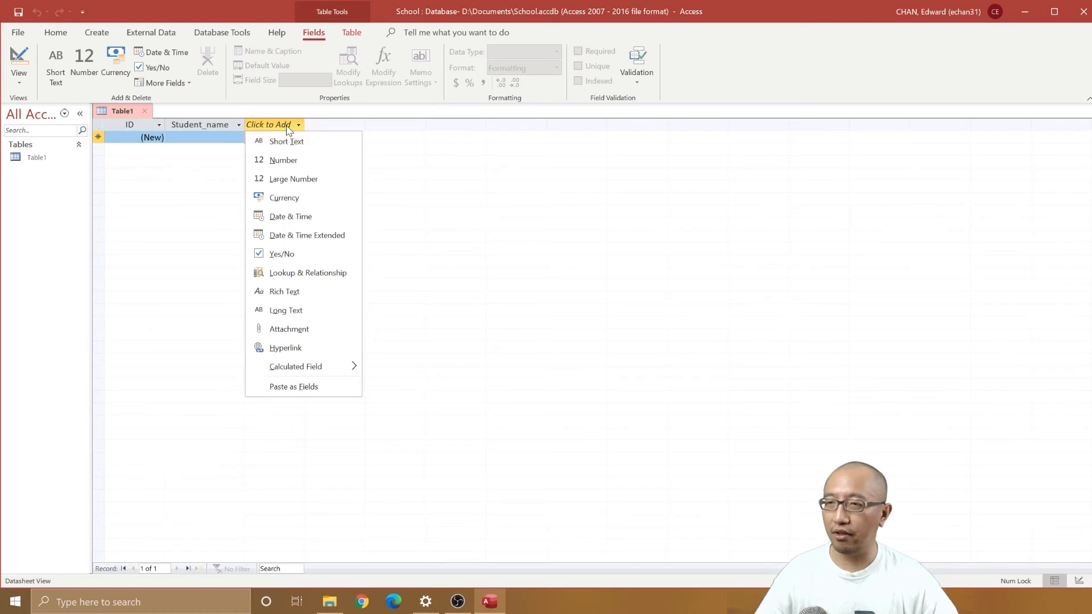
{"action": "mouse_move", "coordinate": [286, 141]}
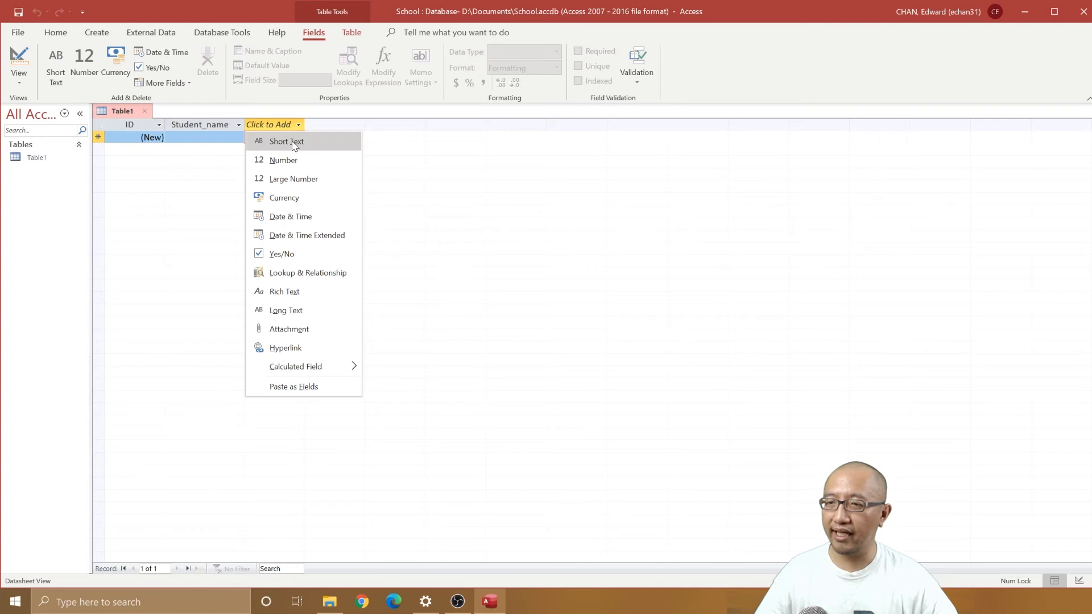
{"action": "left_click", "coordinate": [285, 141]}
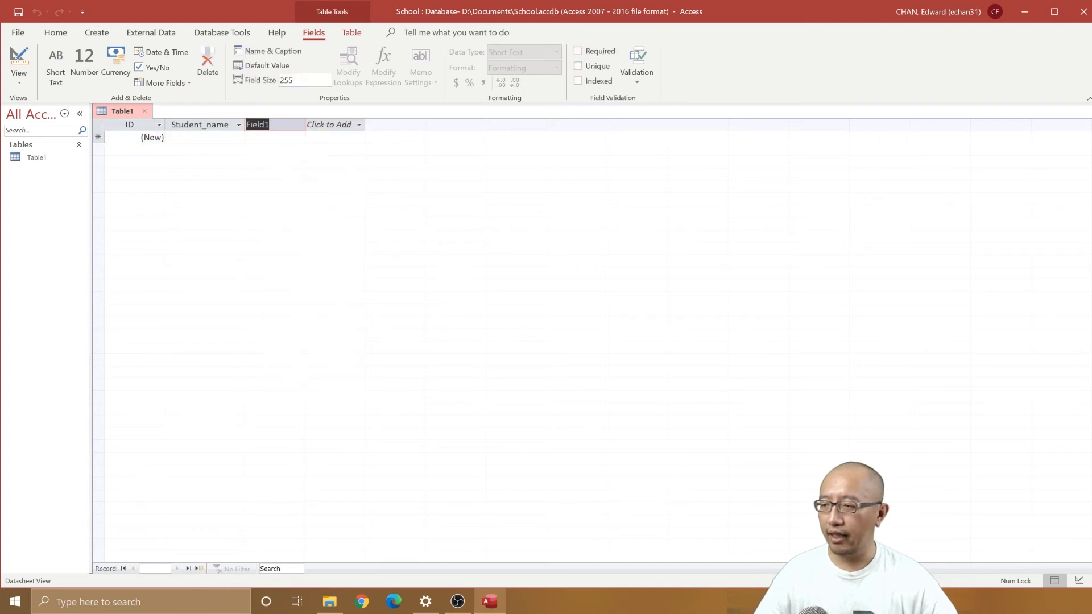
{"action": "type", "text": "Gender"}
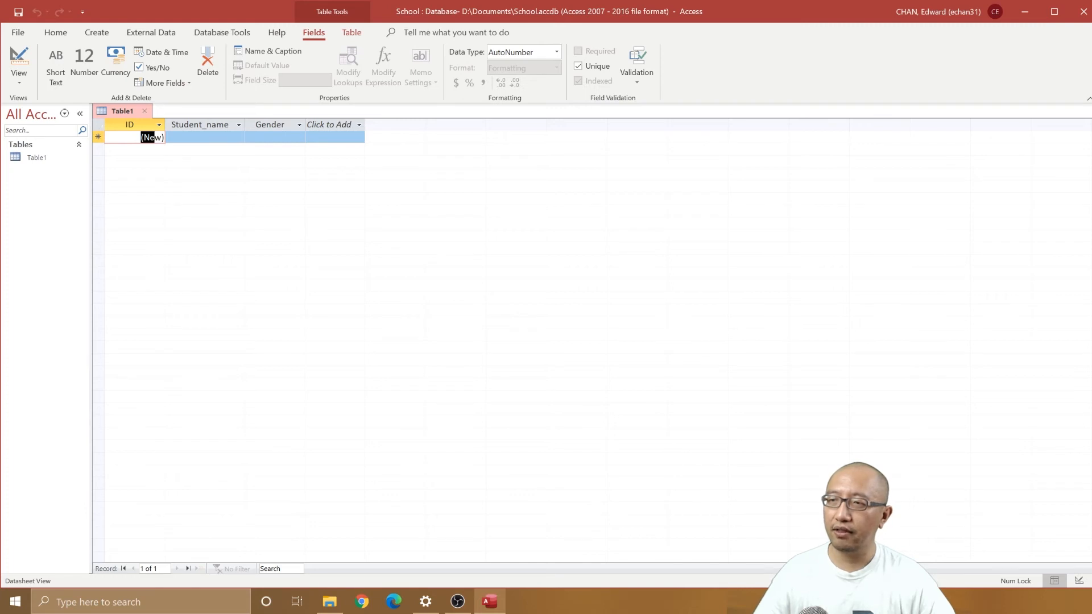
{"action": "type", "text": "Edward Chan"}
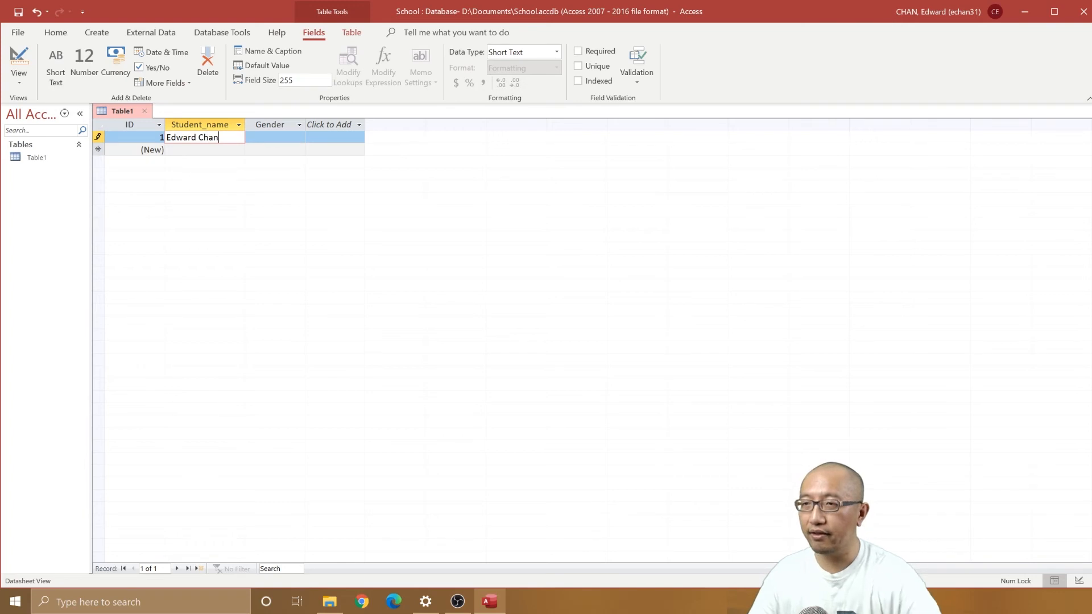
{"action": "left_click", "coordinate": [274, 137]}
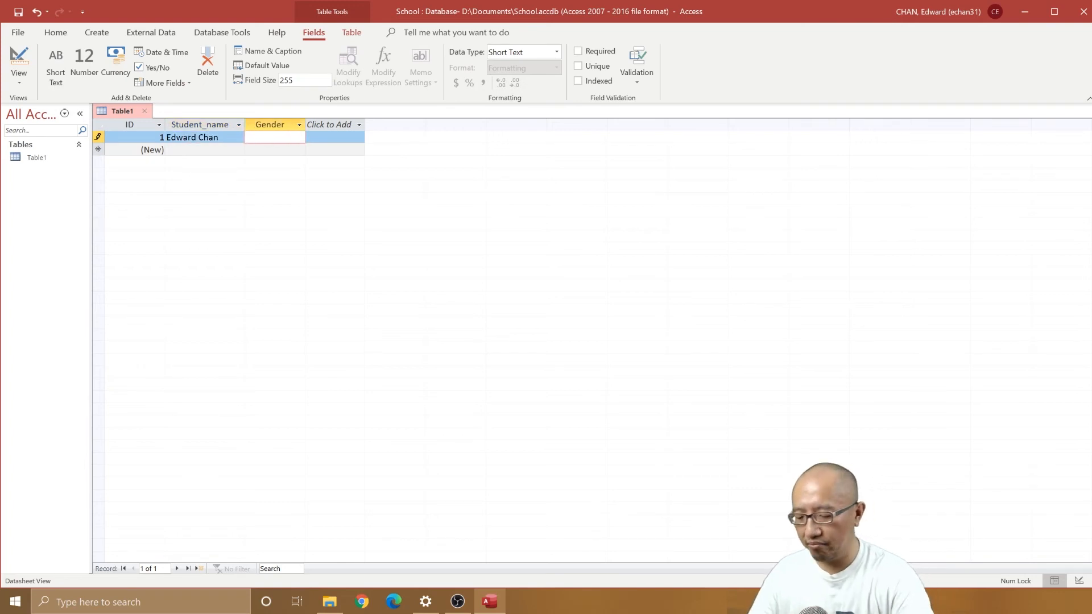
{"action": "type", "text": "M"}
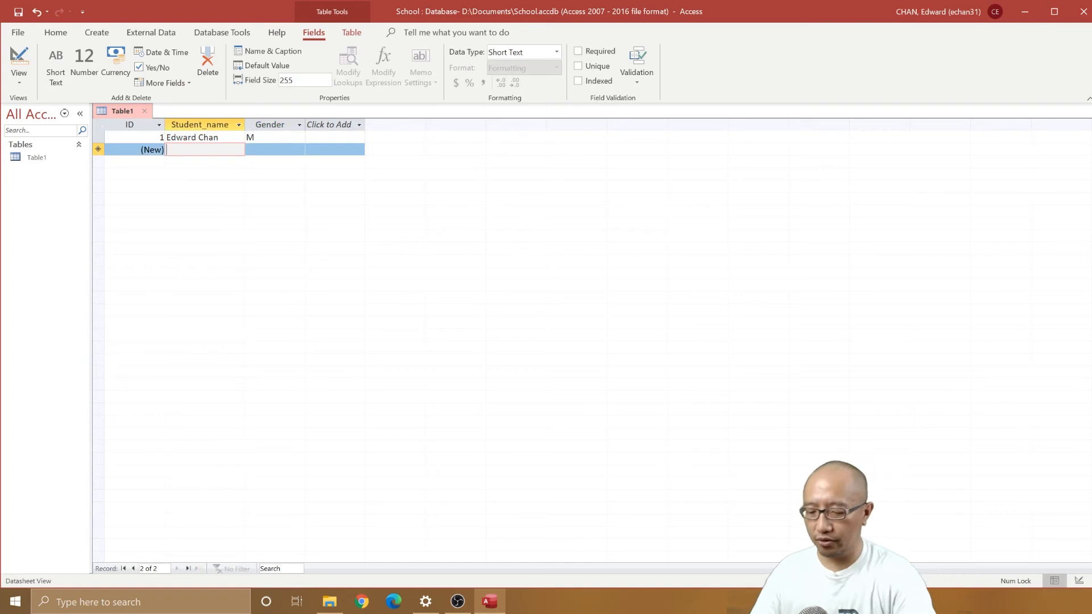
{"action": "type", "text": "Janet Chan"}
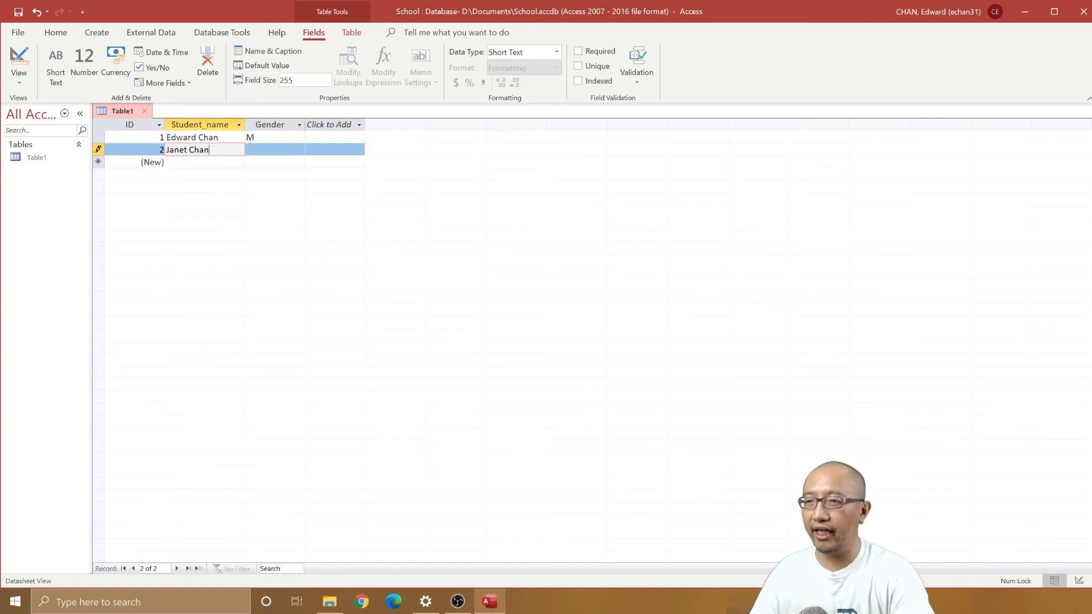
{"action": "left_click", "coordinate": [274, 149]}
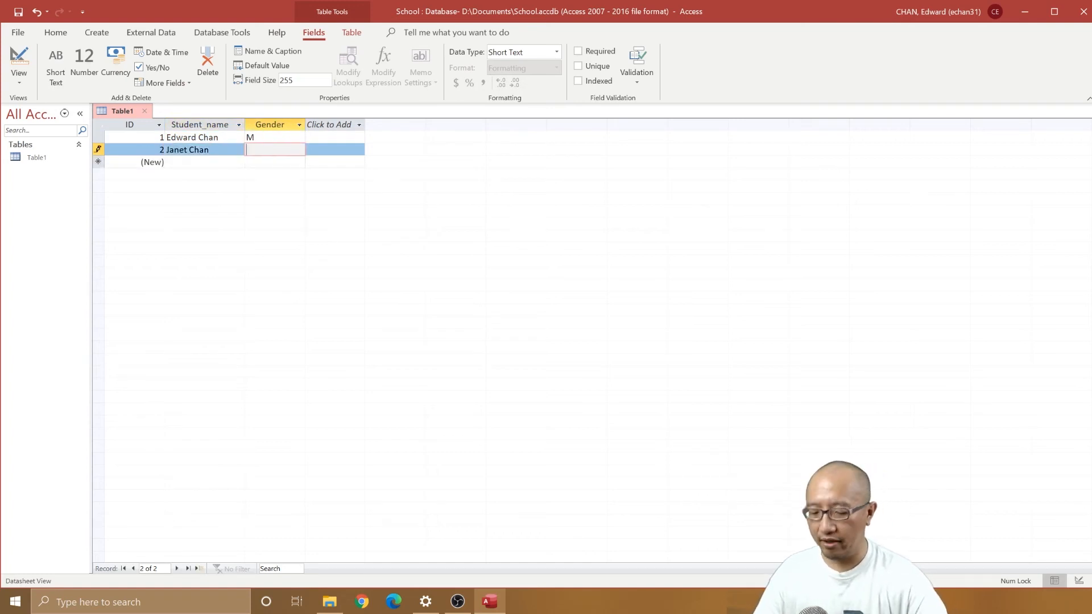
{"action": "type", "text": "F"}
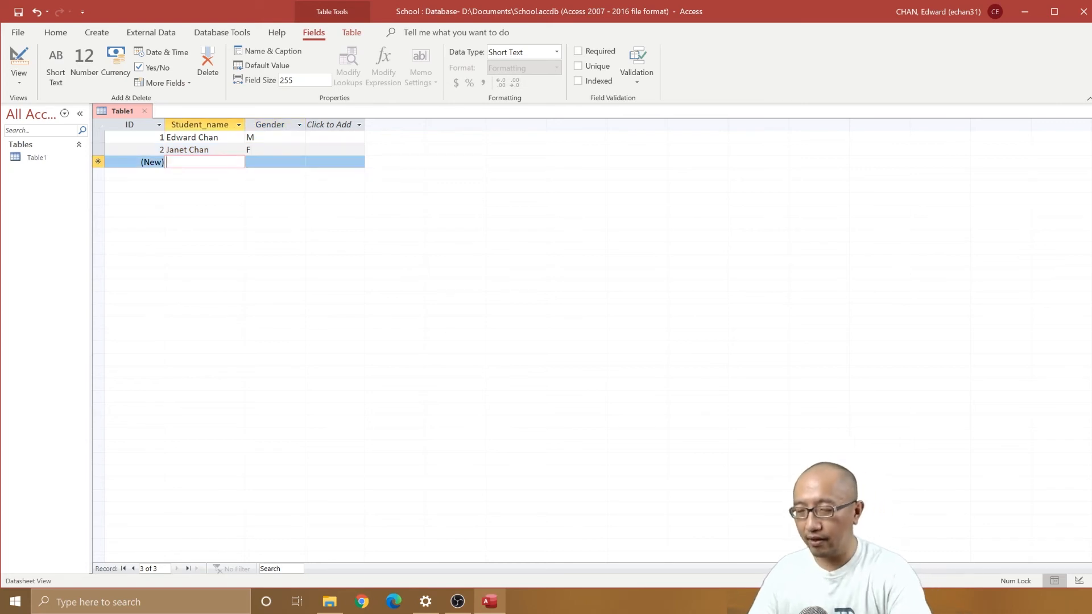
{"action": "type", "text": "B"}
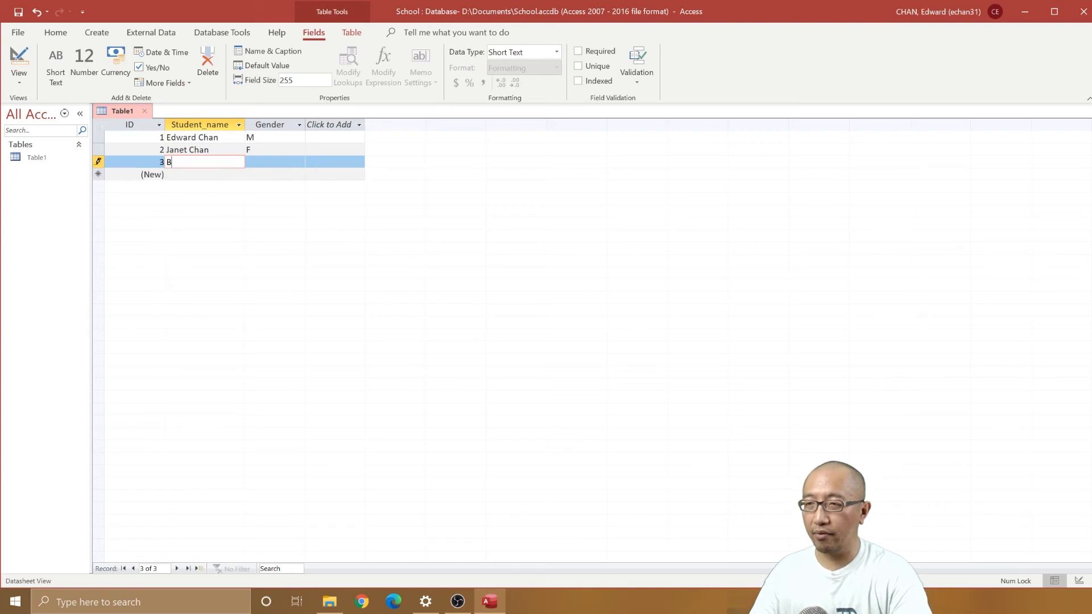
{"action": "type", "text": "rian Che"}
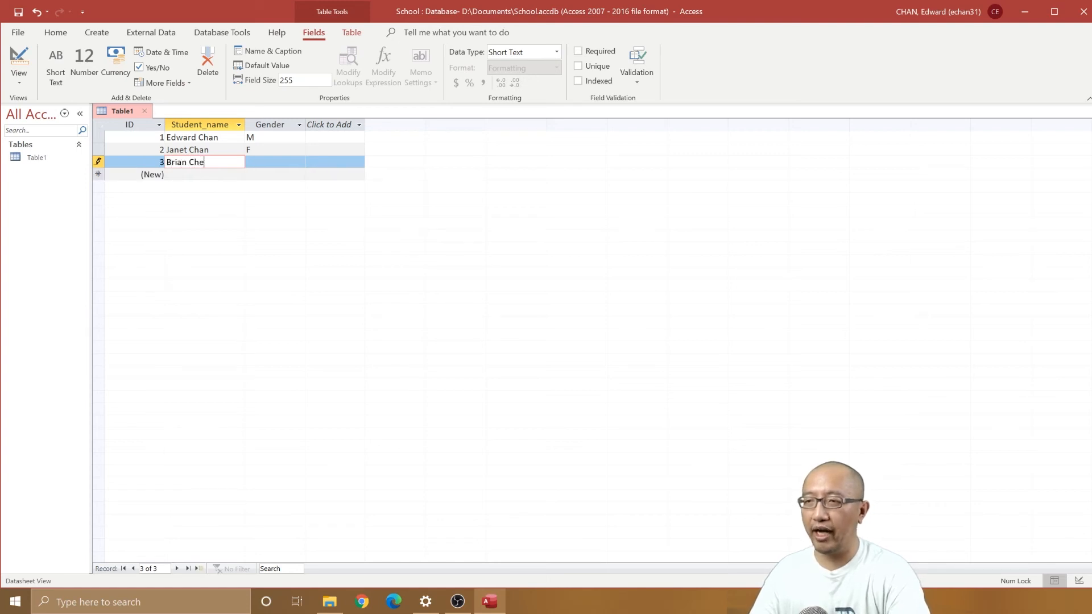
{"action": "type", "text": "M"}
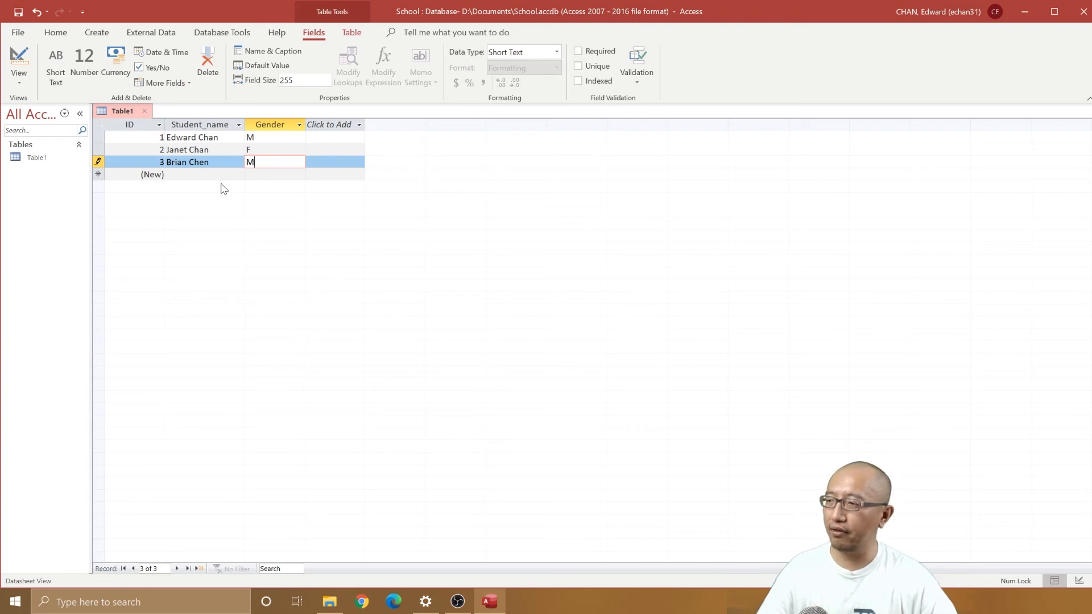
{"action": "left_click", "coordinate": [203, 174]}
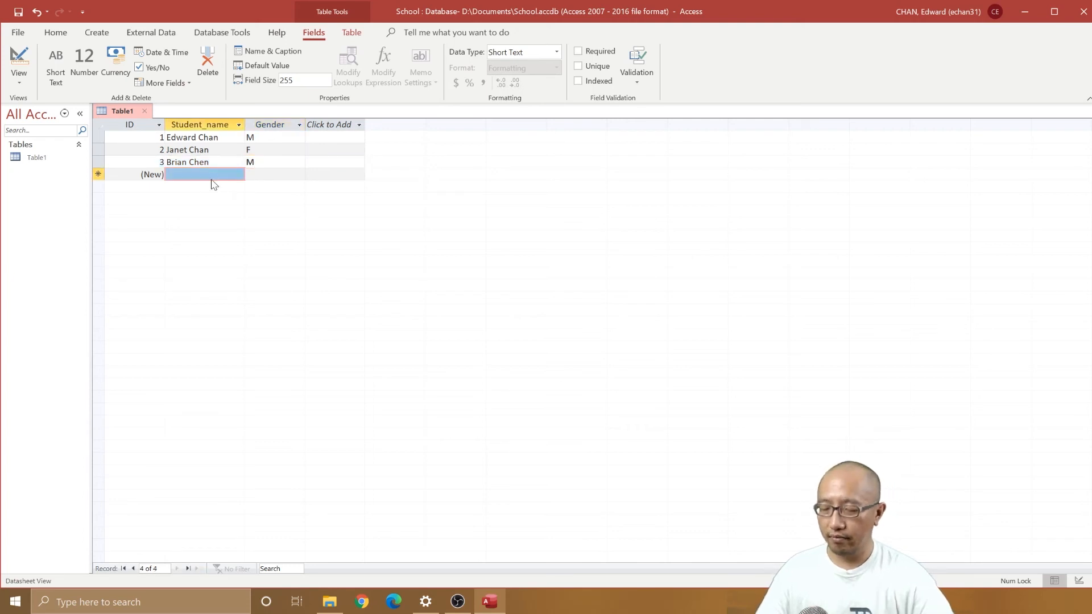
{"action": "type", "text": "Brandon Lee"}
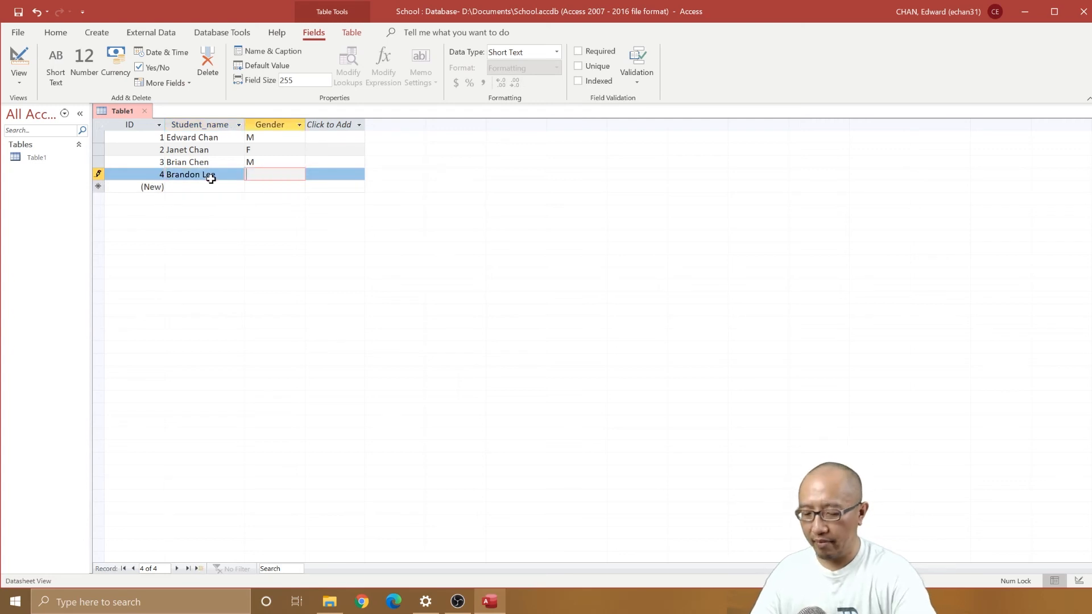
{"action": "type", "text": "M"}
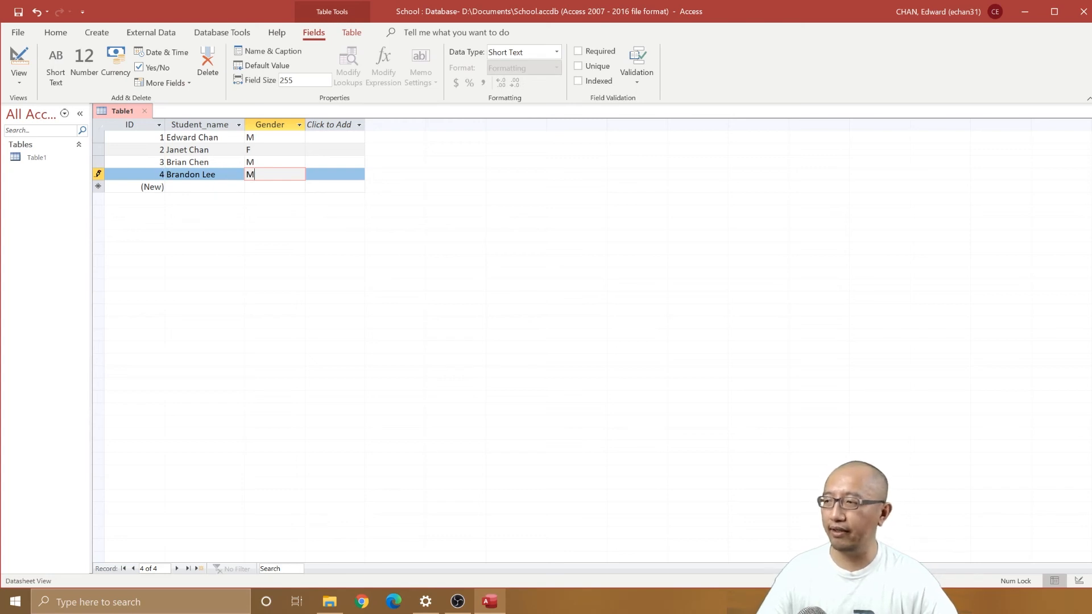
{"action": "mouse_move", "coordinate": [345, 132]}
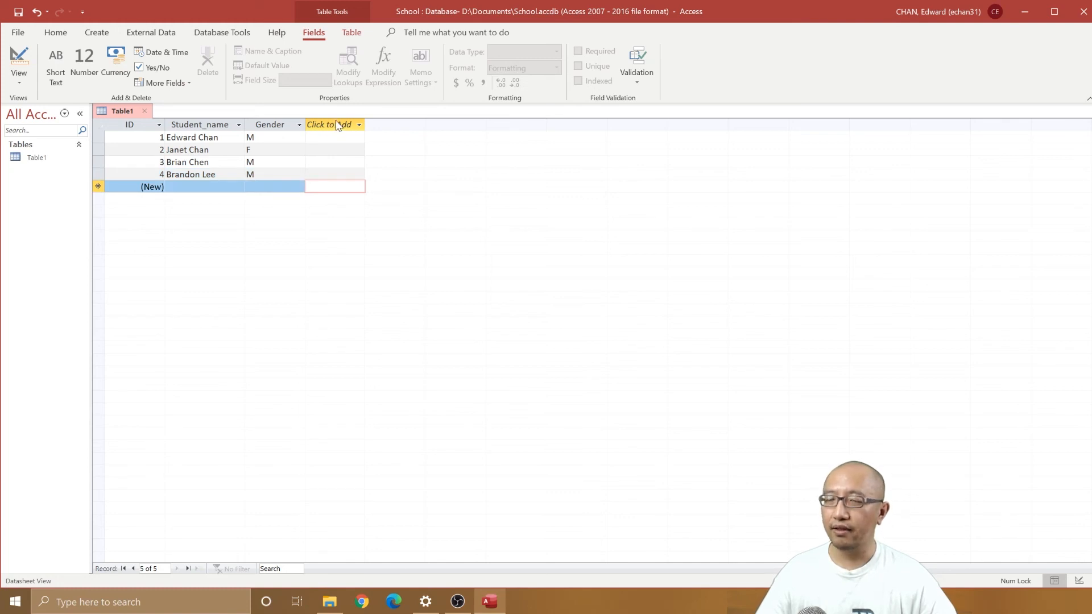
{"action": "mouse_move", "coordinate": [348, 131]}
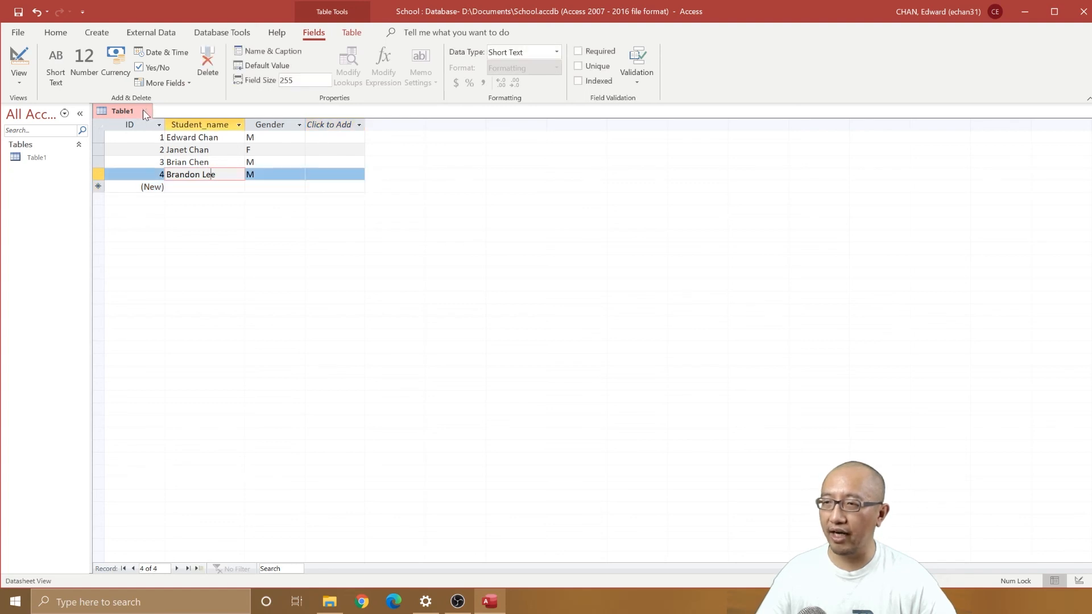
- Close the table and save it under the name Students
{"action": "left_click", "coordinate": [145, 111]}
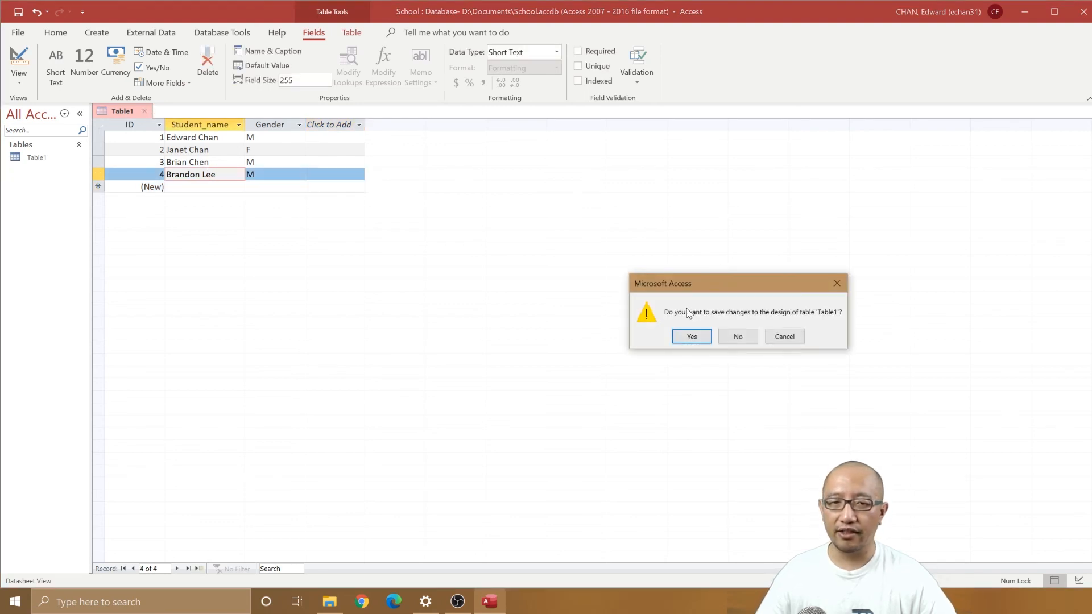
{"action": "left_click", "coordinate": [690, 337]}
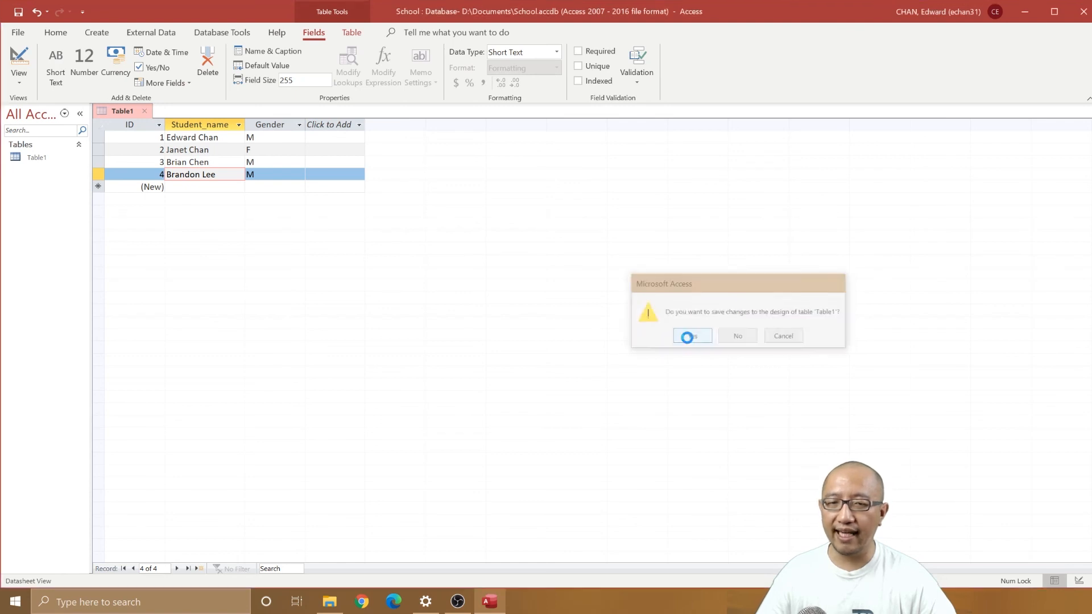
{"action": "left_click", "coordinate": [691, 335]}
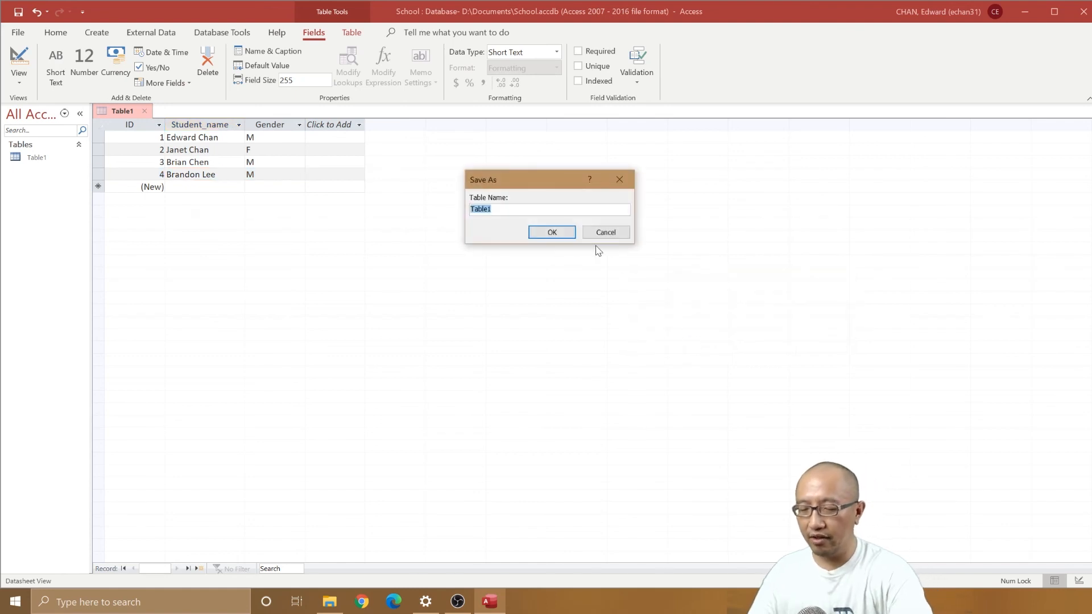
{"action": "type", "text": "Stu"}
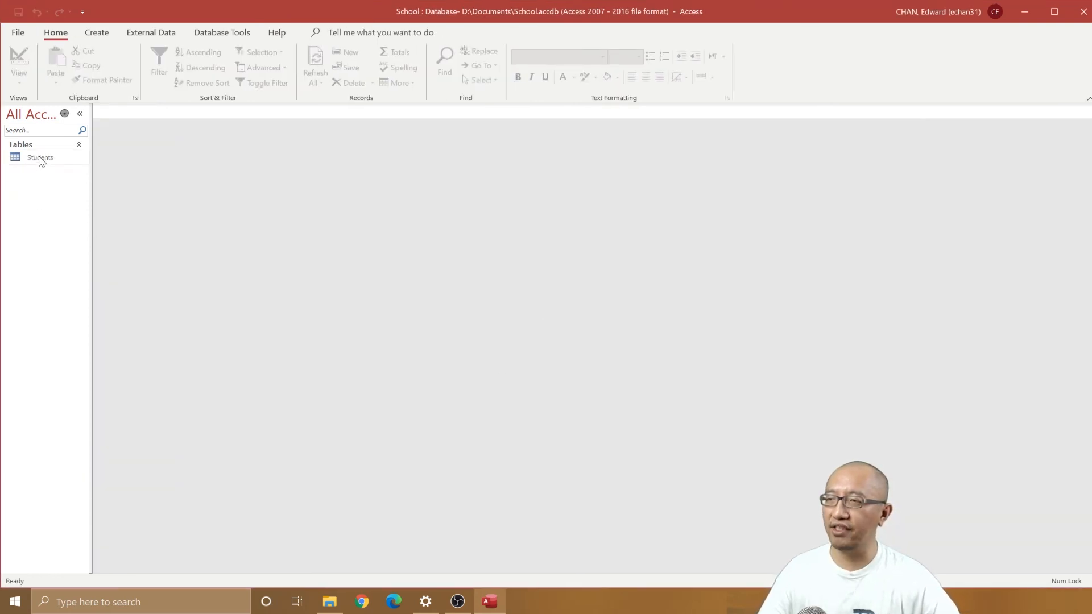
- Reopen the Students table to view its four records with names and genders
{"action": "double_click", "coordinate": [40, 157]}
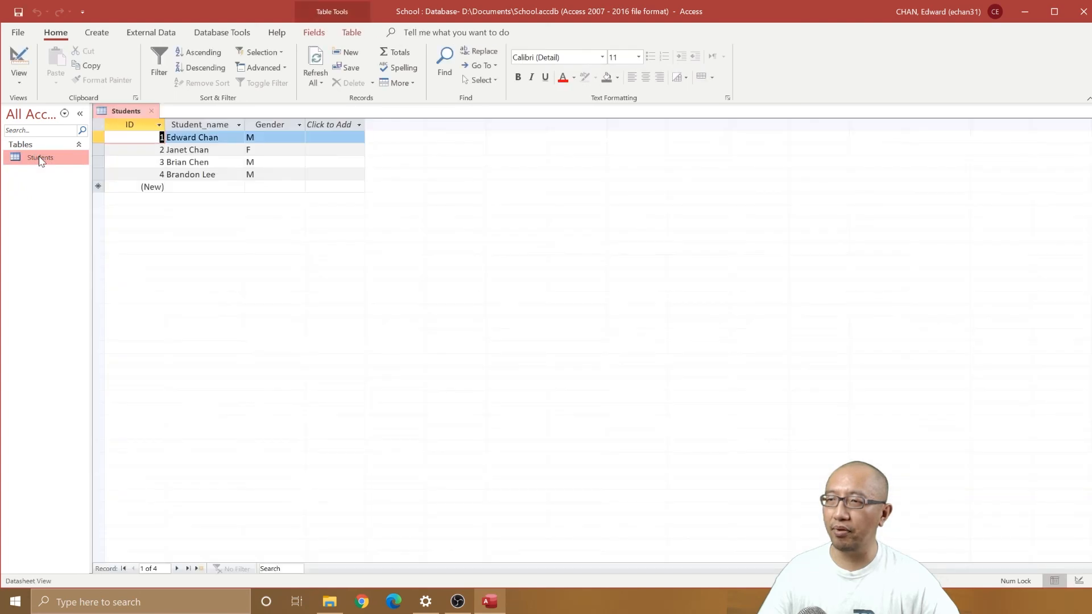
{"action": "left_click", "coordinate": [40, 157]}
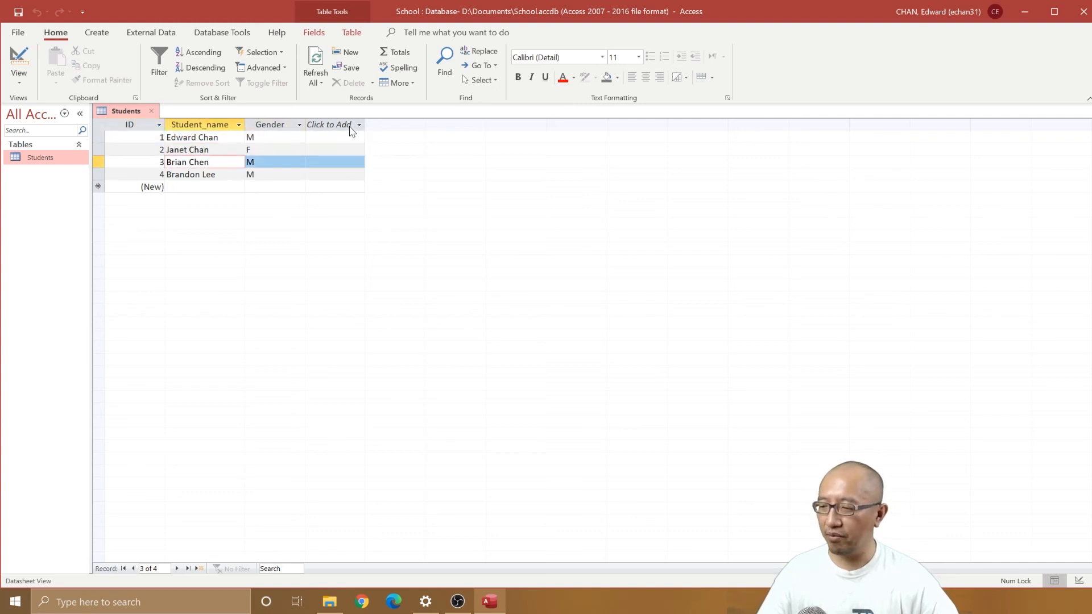
{"action": "mouse_move", "coordinate": [522, 153]}
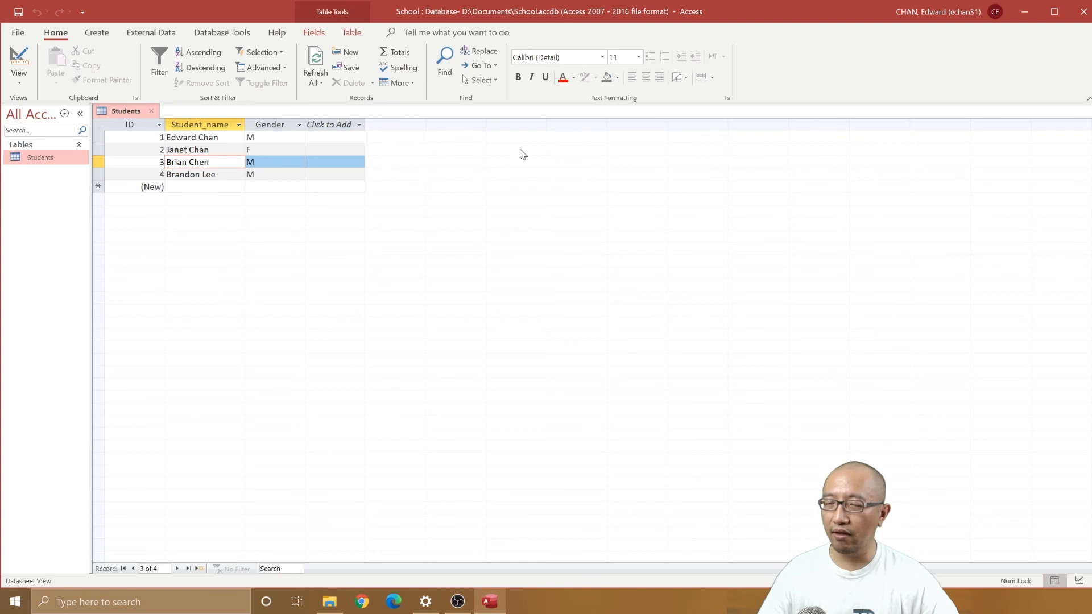
{"action": "left_click", "coordinate": [187, 162]}
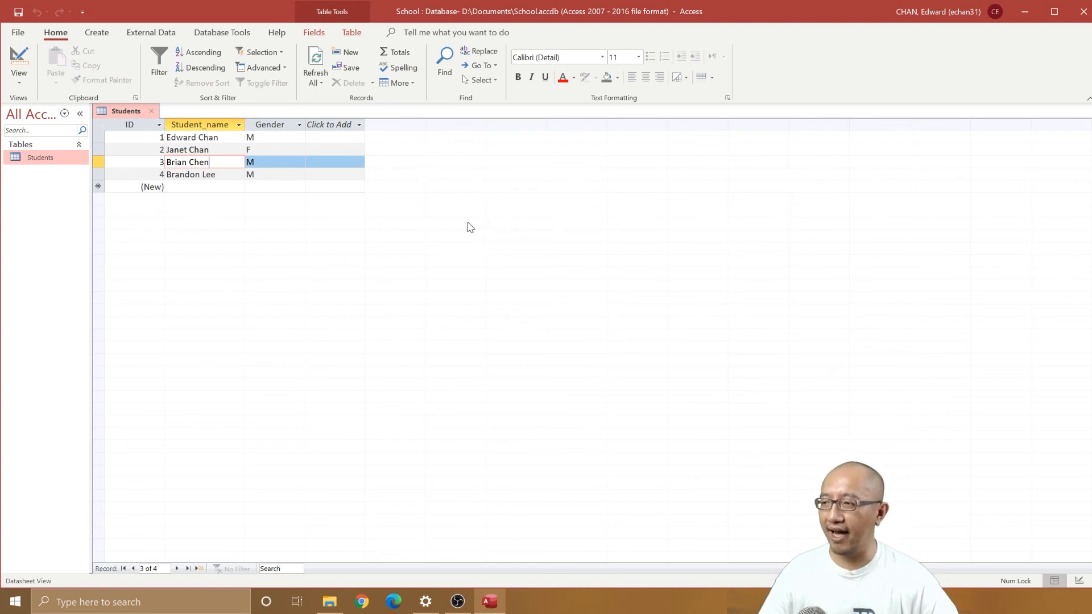
{"action": "mouse_move", "coordinate": [468, 220]}
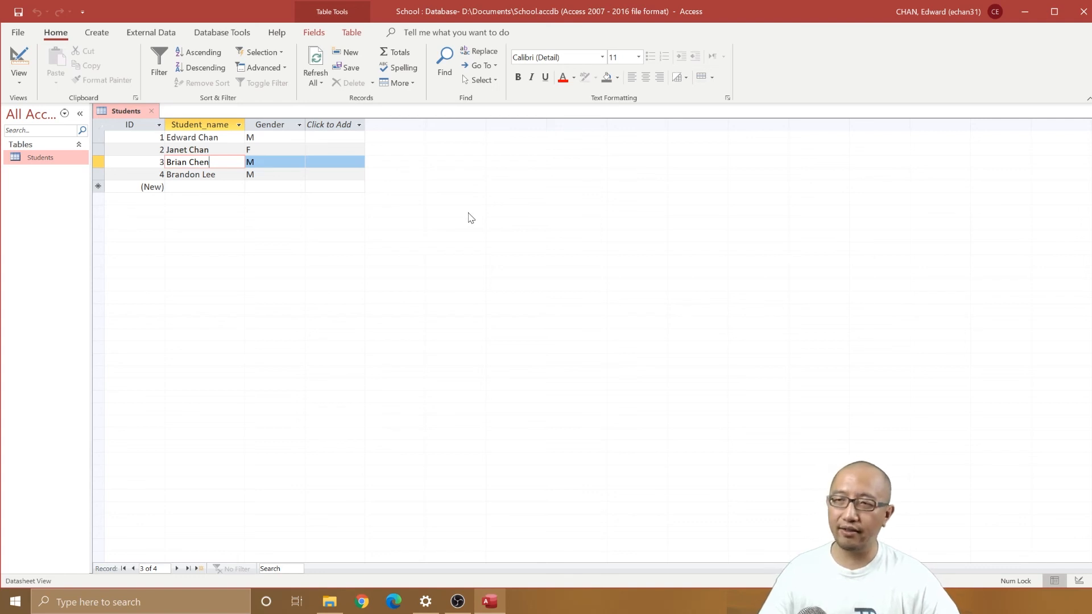
{"action": "mouse_move", "coordinate": [410, 135]}
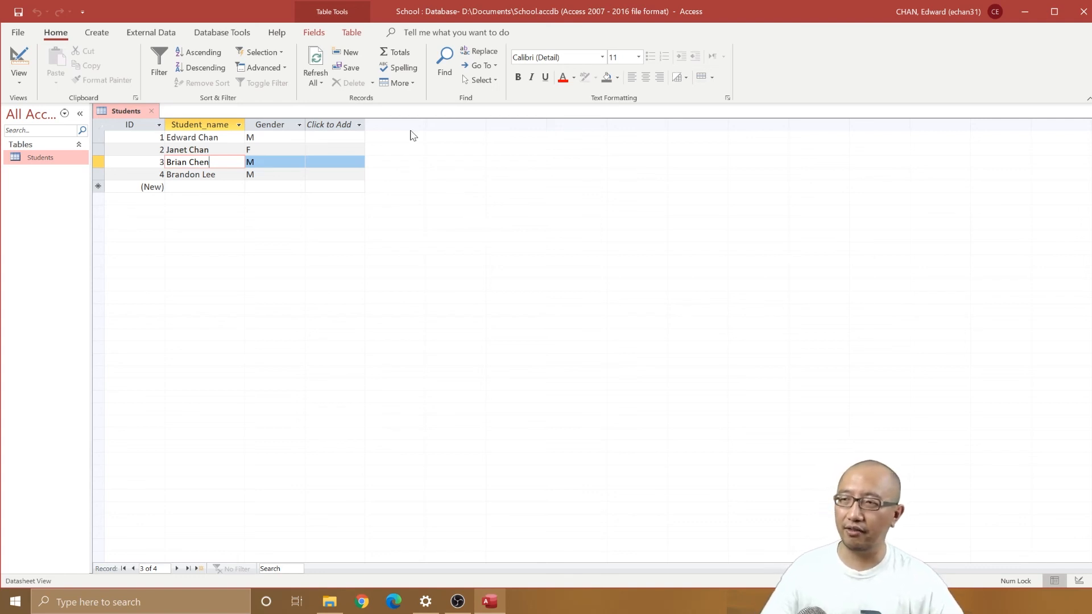